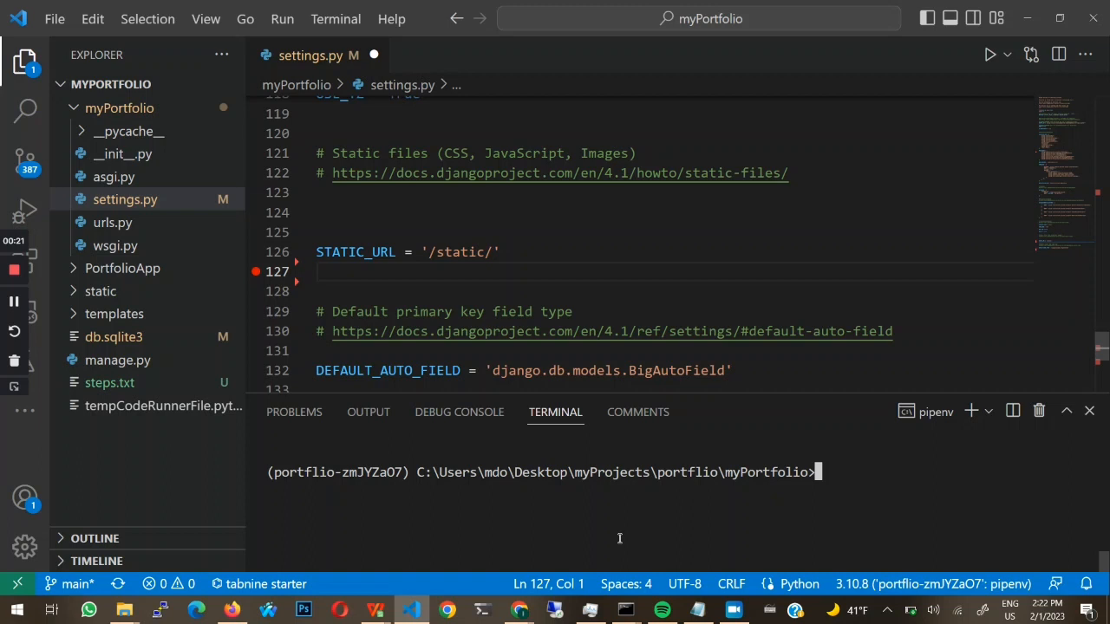
Run pip install whitenoise in the integrated terminal; the package is reported already installed.
text(pip)
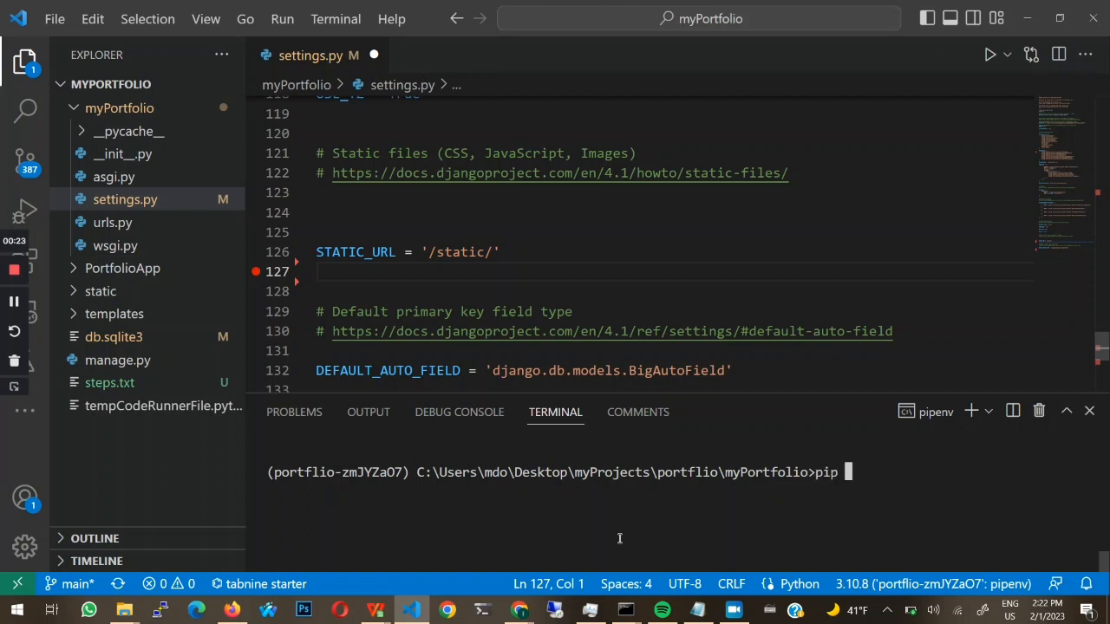
text(install wh)
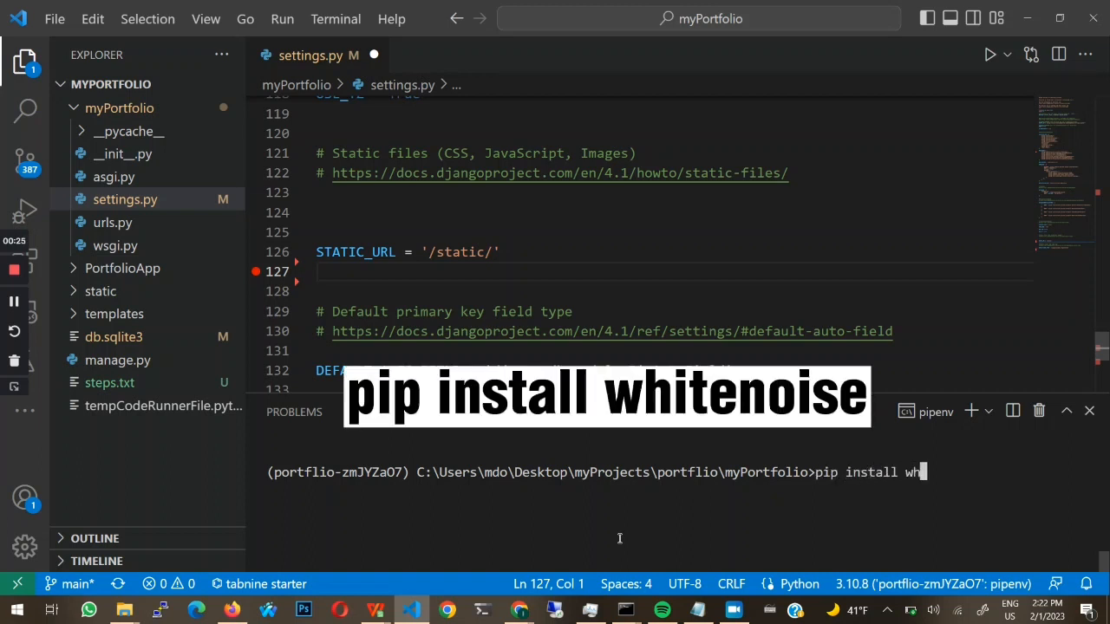
text(iten)
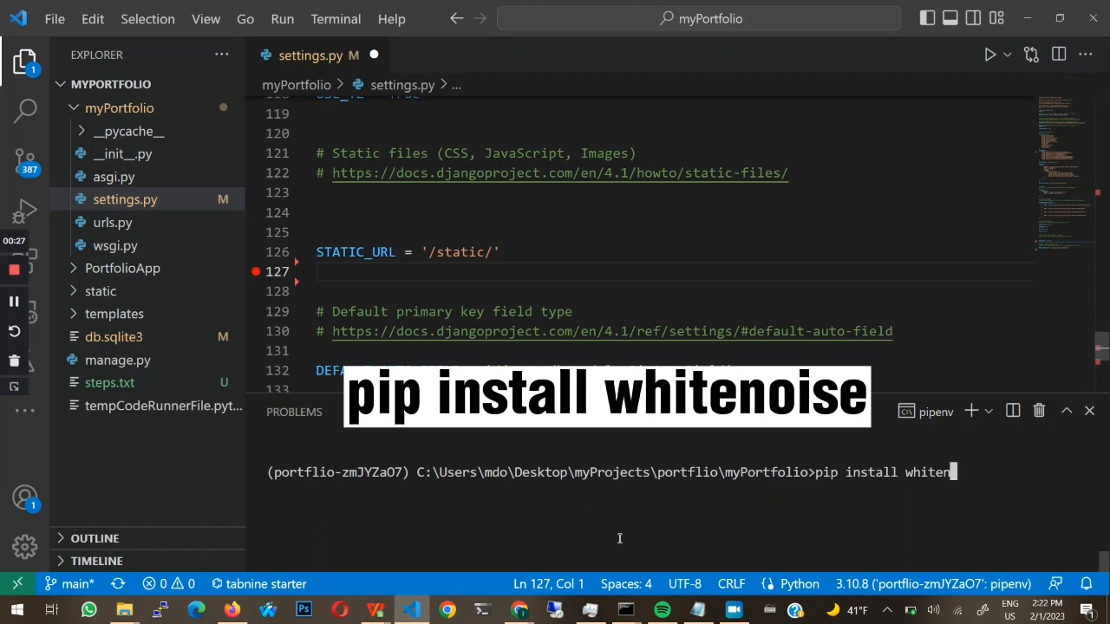
key(Enter)
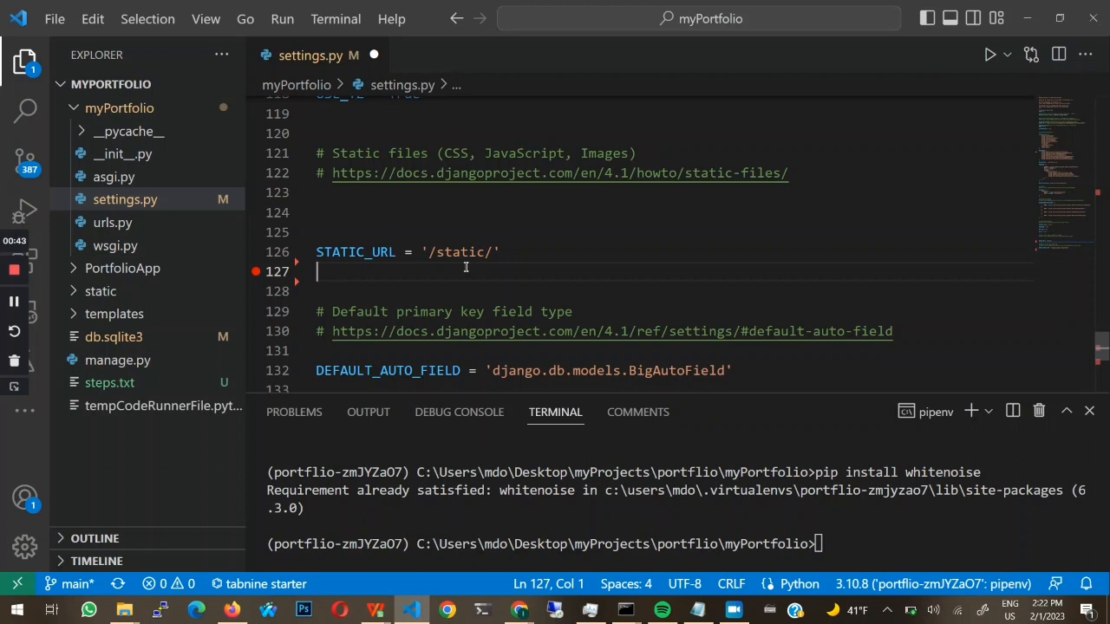
mouse_move(368, 271)
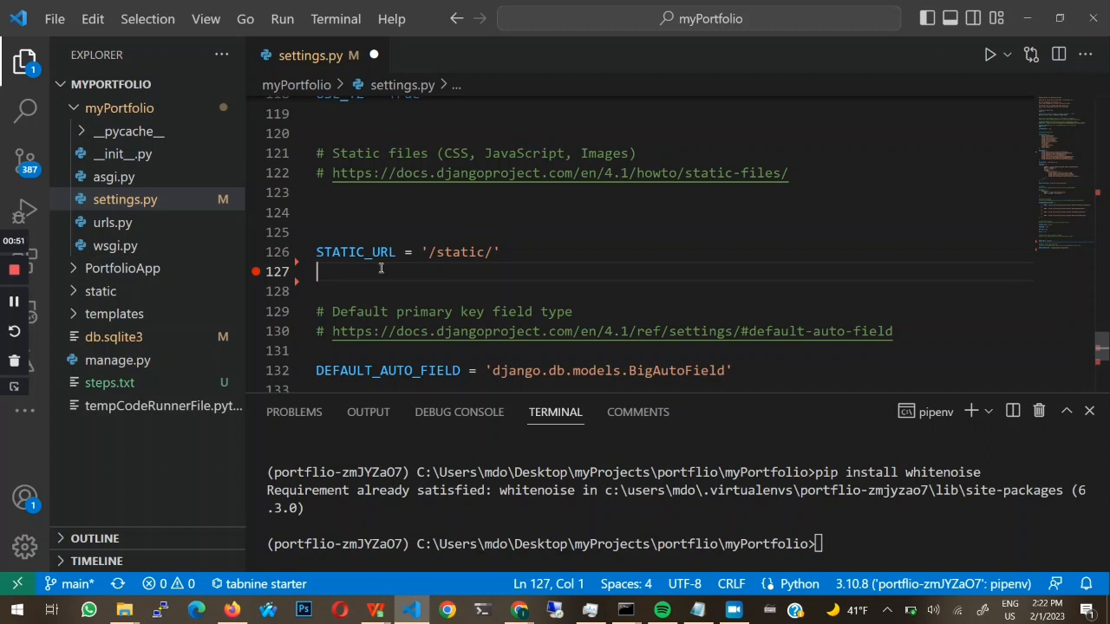
Write STATIC_ROOT = BASE_DIR / "staticfiles" below STATIC_URL in settings.py.
text(STATIC)
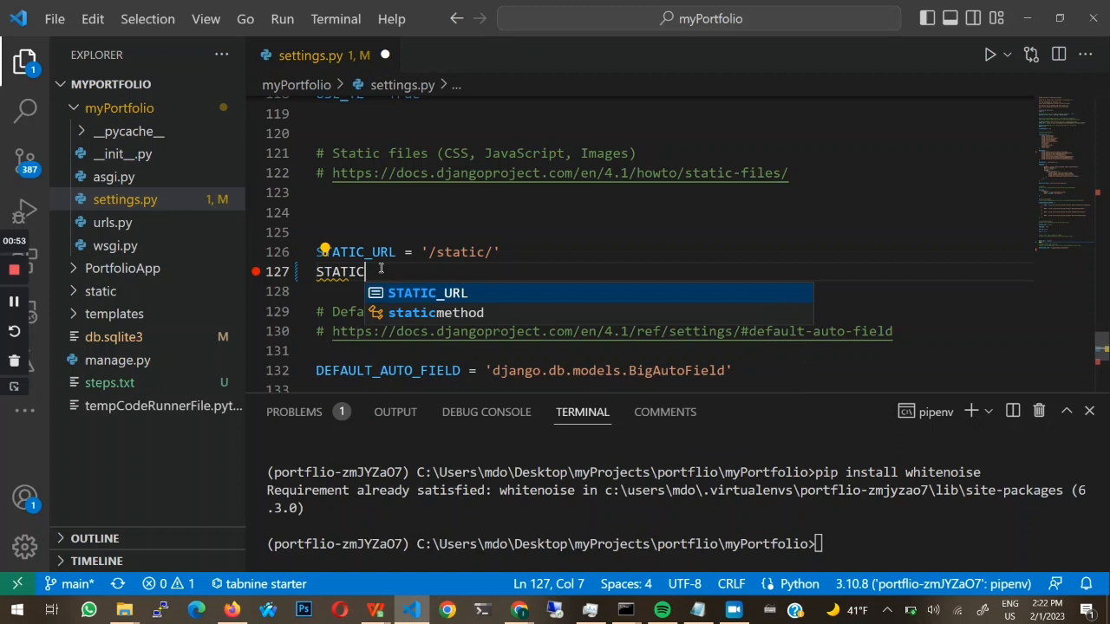
text(_ROOT = BASE_DIR)
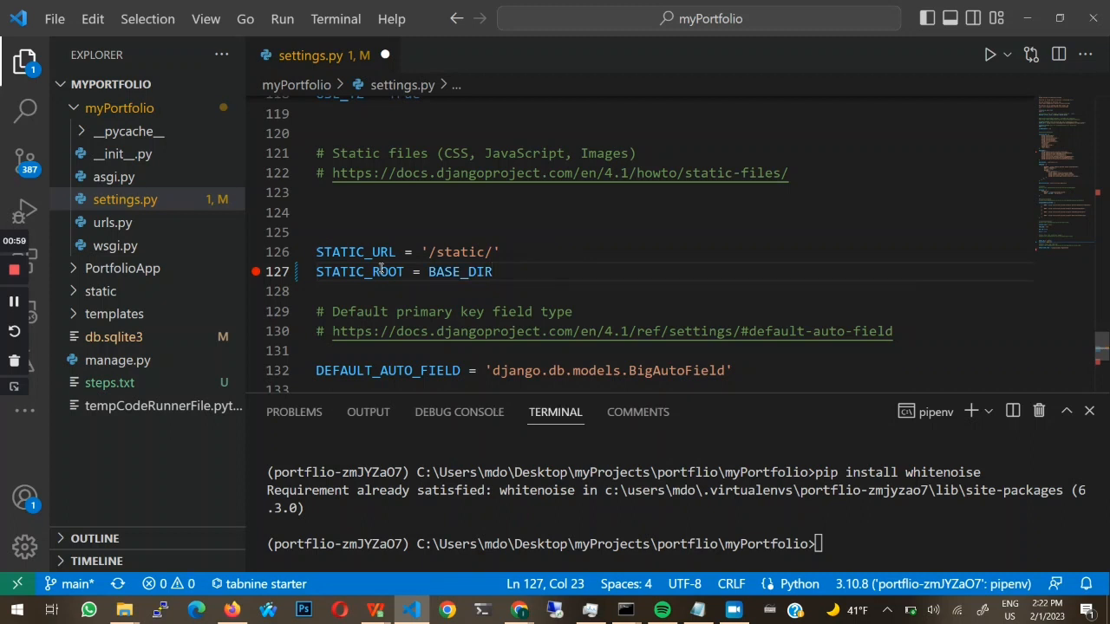
text(/"")
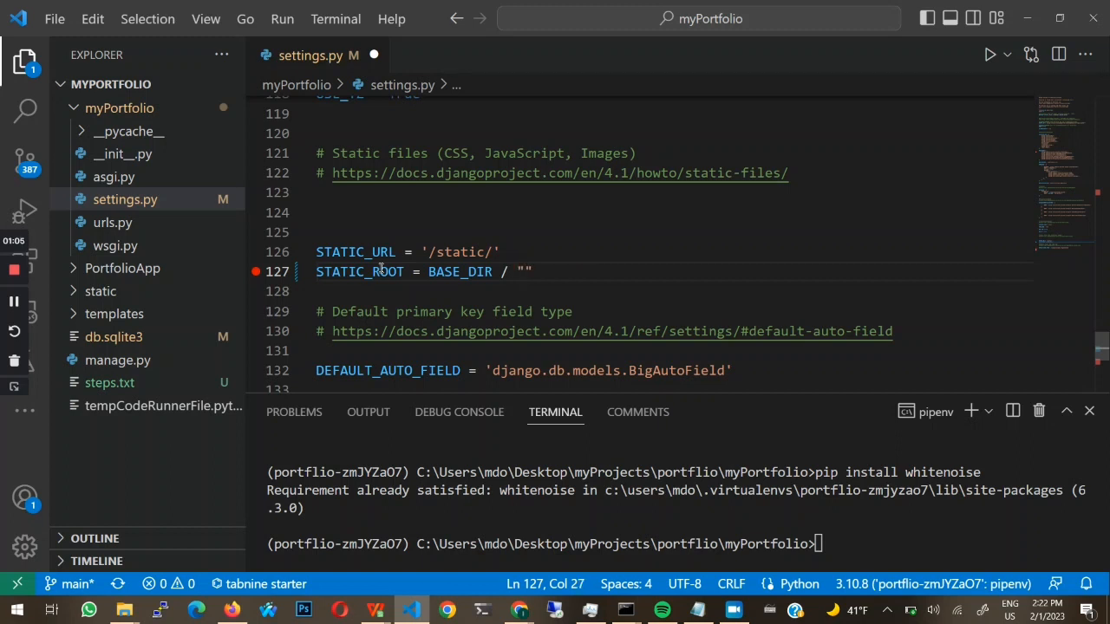
text(static/images)
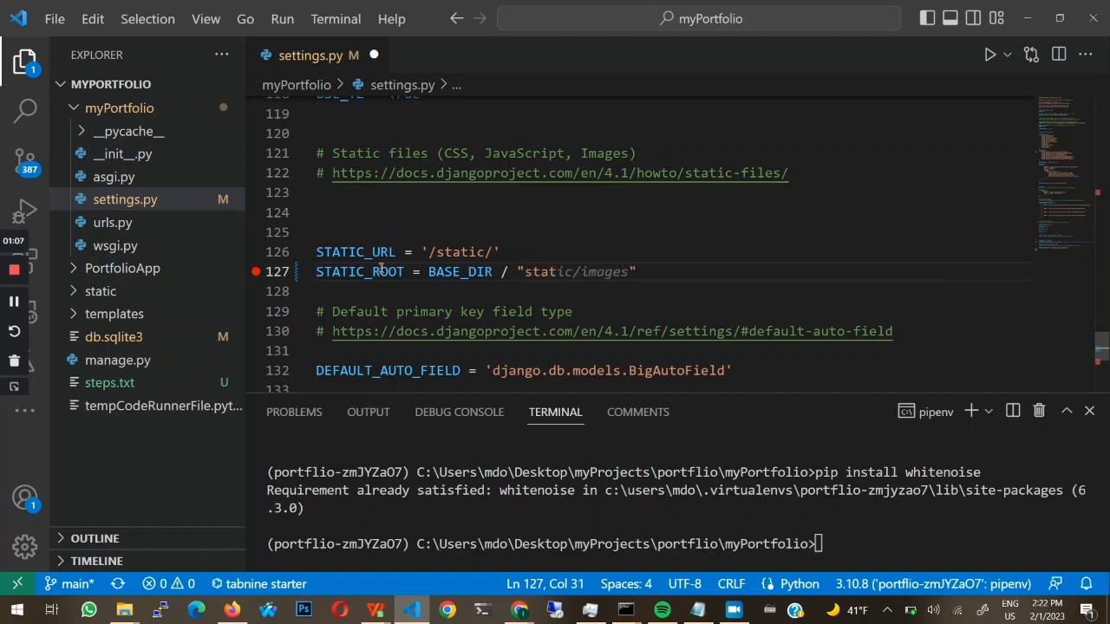
text(staticfiles)
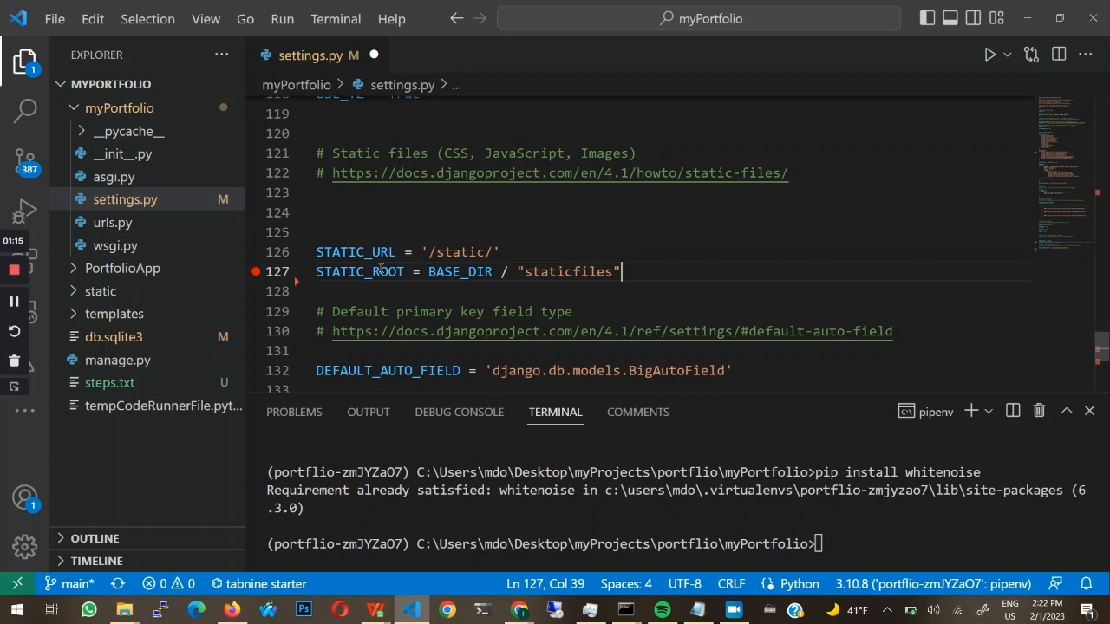
mouse_move(468, 127)
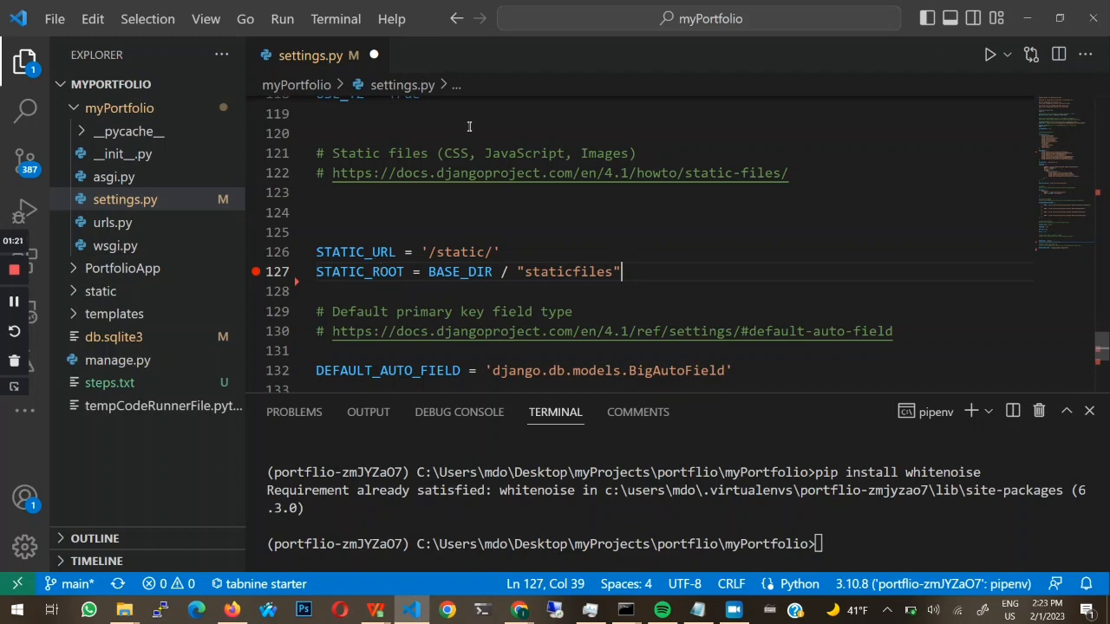
Review the staticfiles name on the STATIC_ROOT line and start a new line below it.
double_click(568, 271)
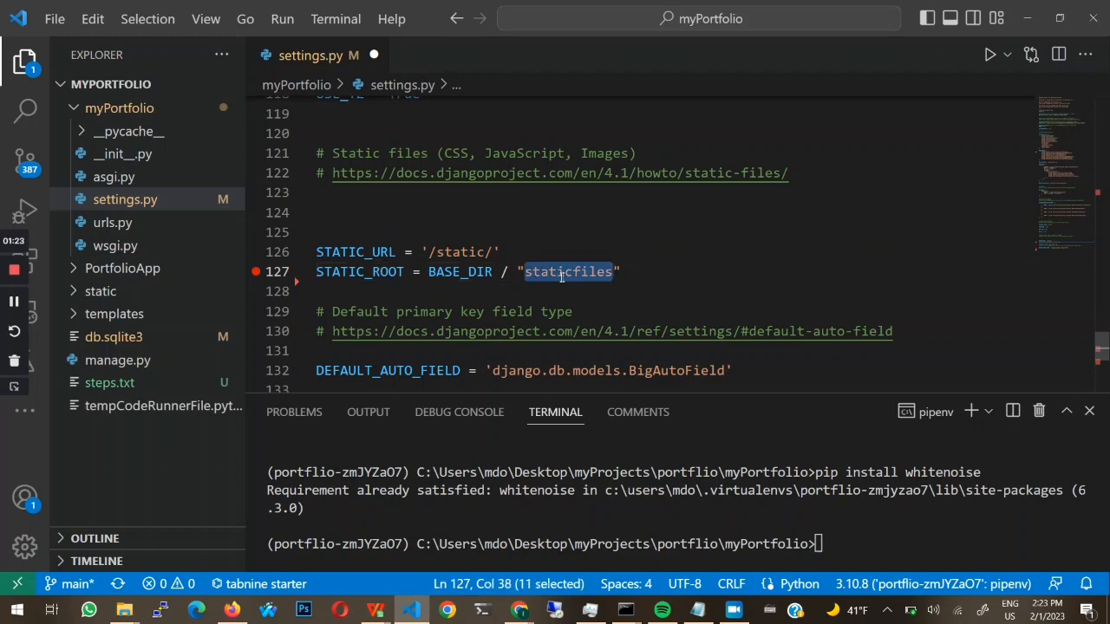
right_click(569, 271)
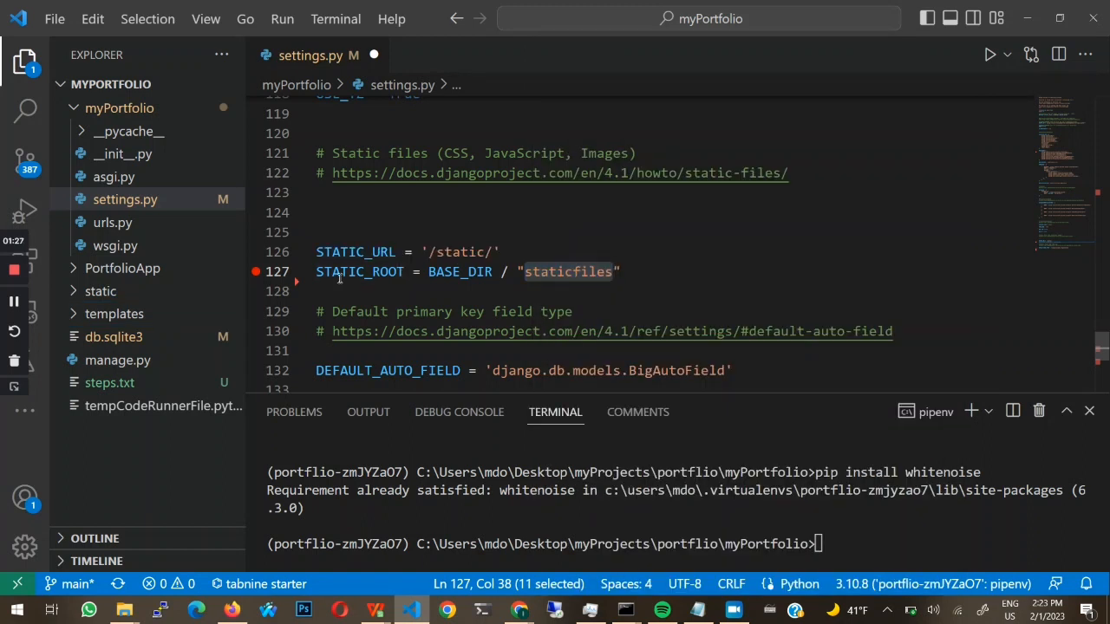
double_click(359, 271)
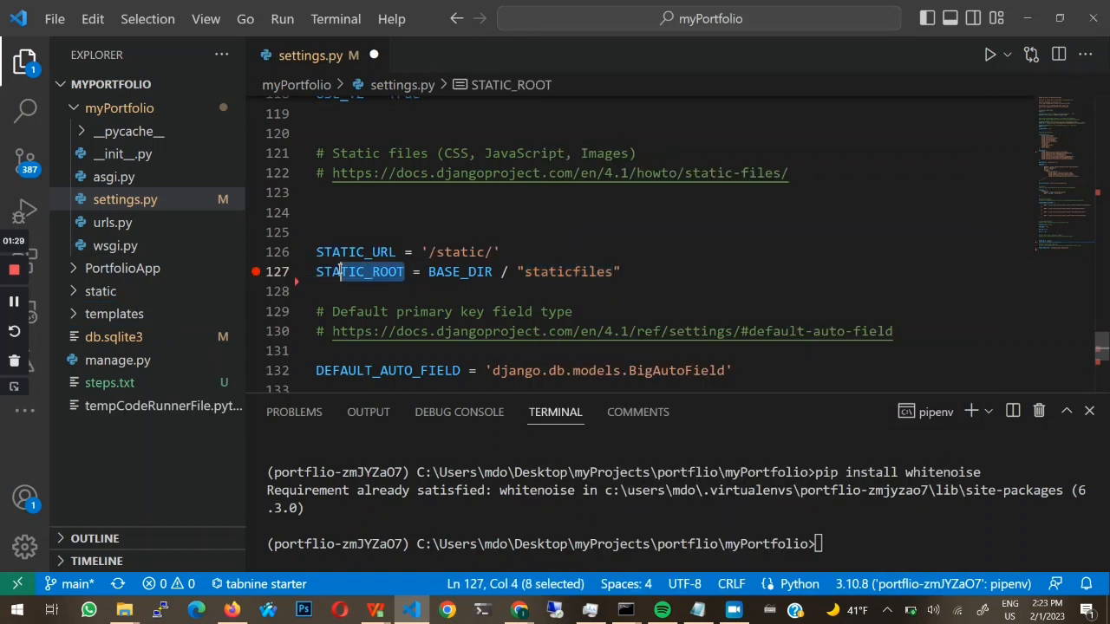
click(628, 270)
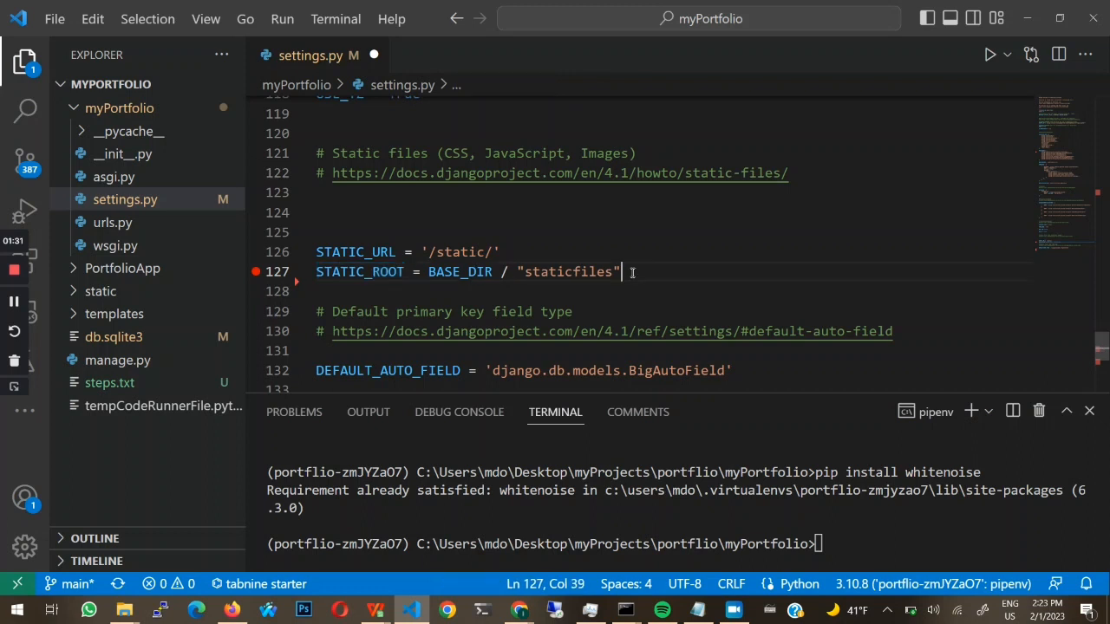
key(Enter)
text(STATICFILES)
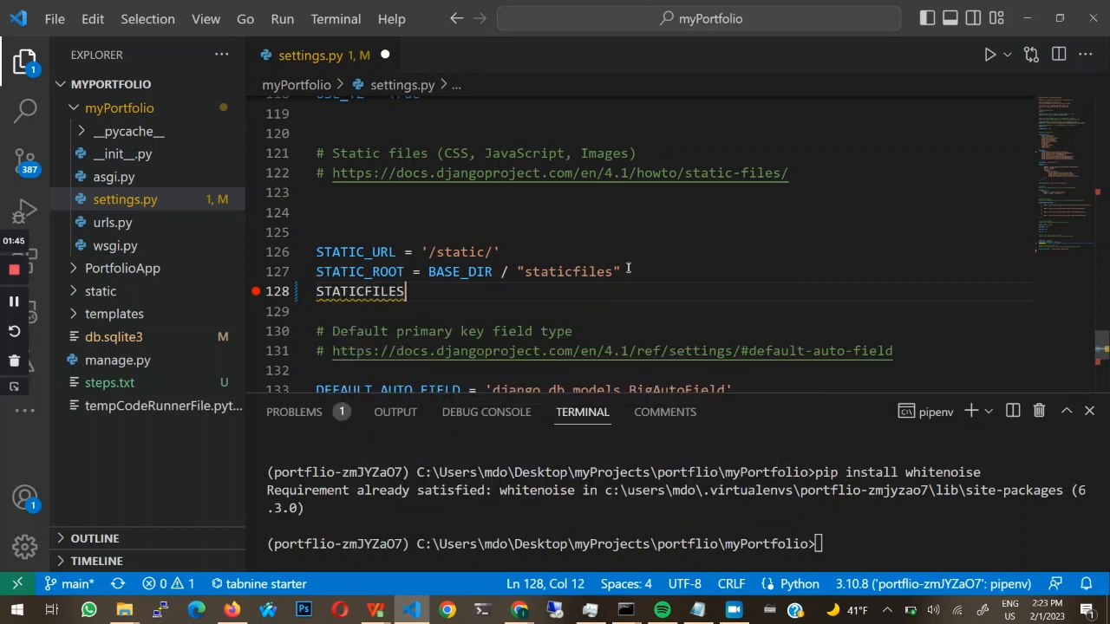
Start an empty STATICFILES_DIRS list on separate lines under STATIC_ROOT.
text(_DIRS = [STATIC_ROOT)
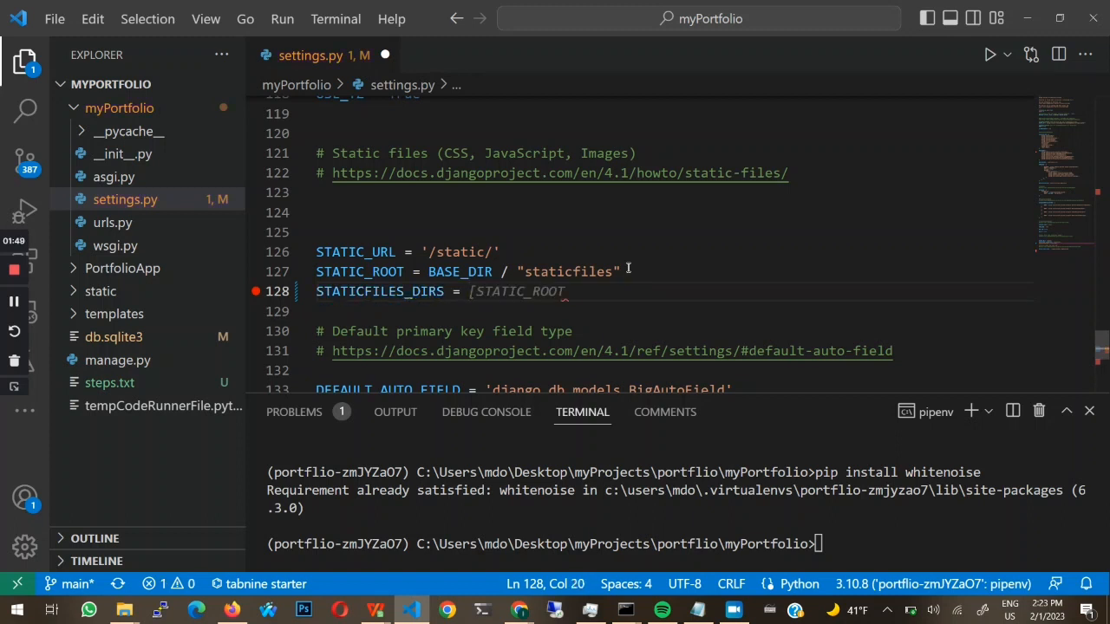
text( [)
key(Enter)
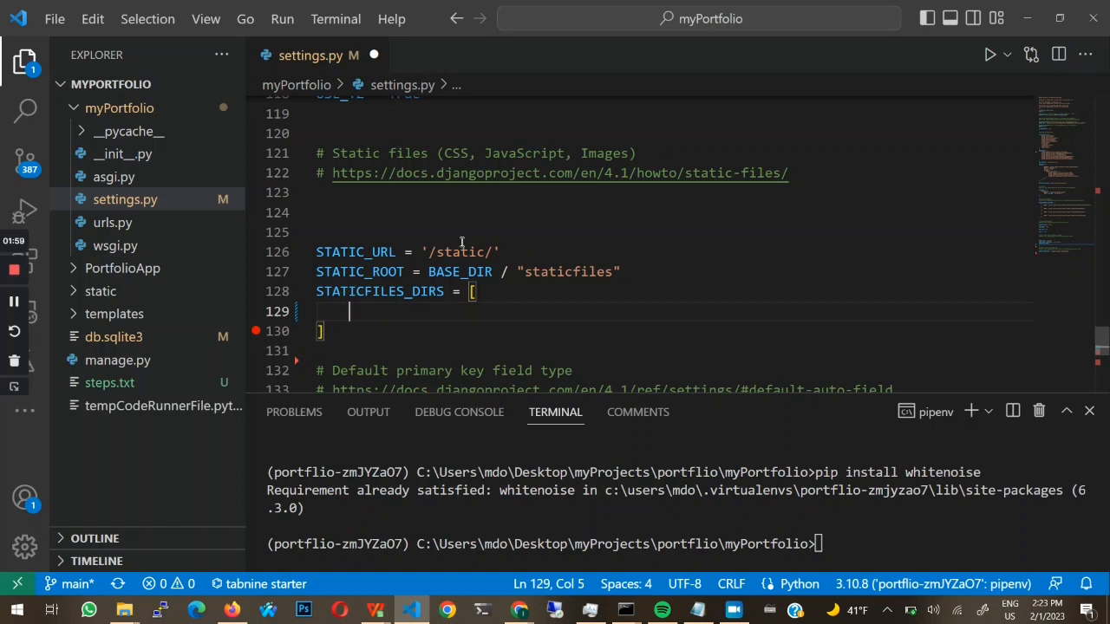
Expand the static folder in the Explorer to show its css, icon and js subfolders.
click(100, 292)
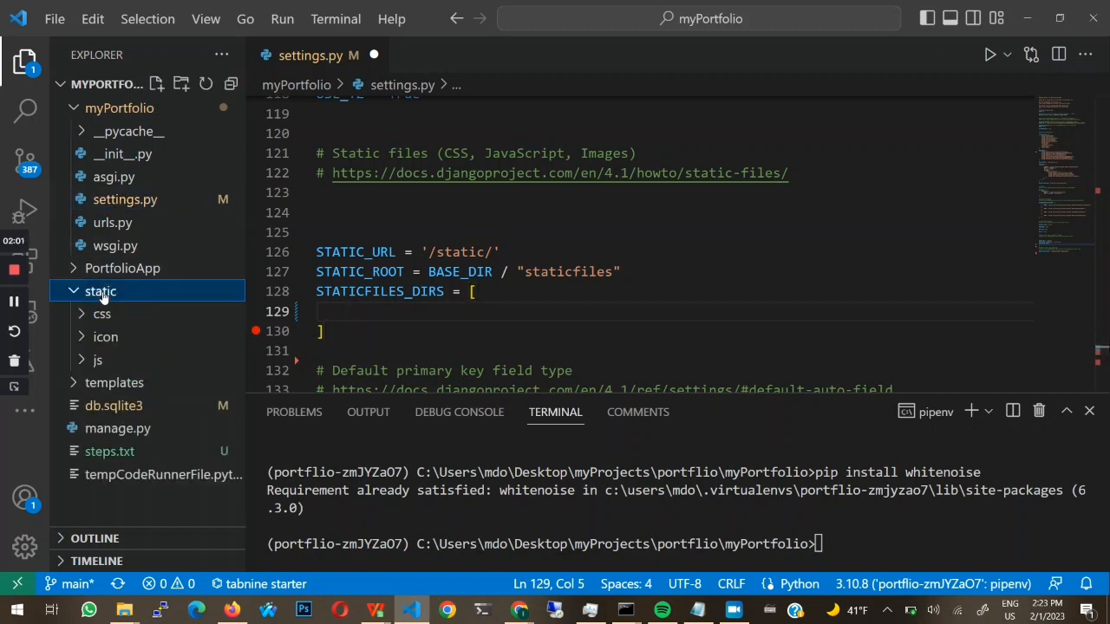
click(100, 291)
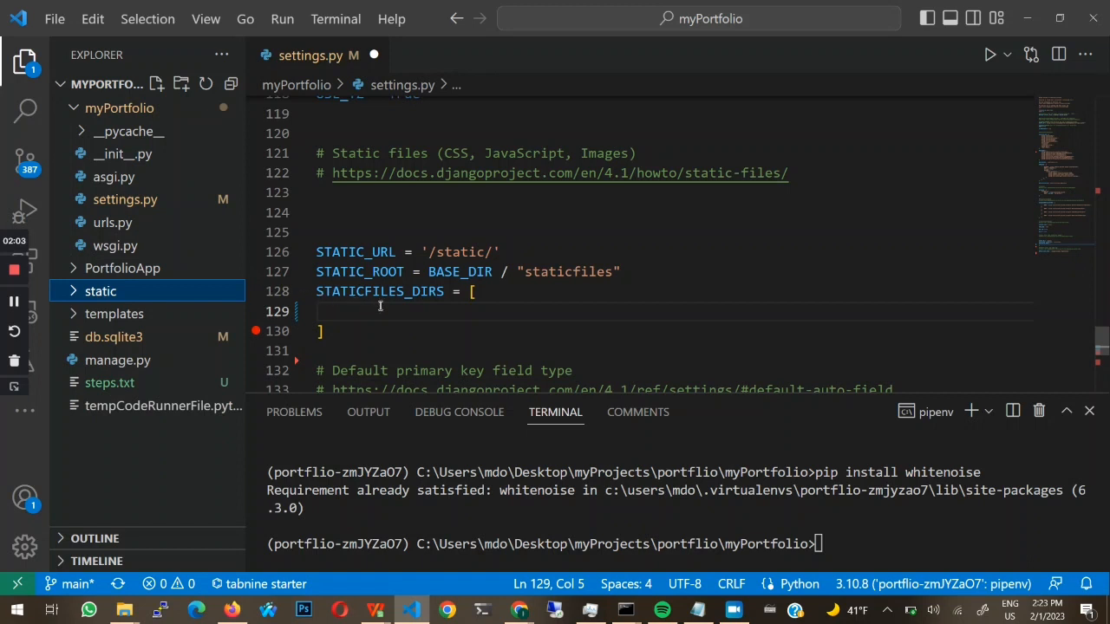
click(101, 291)
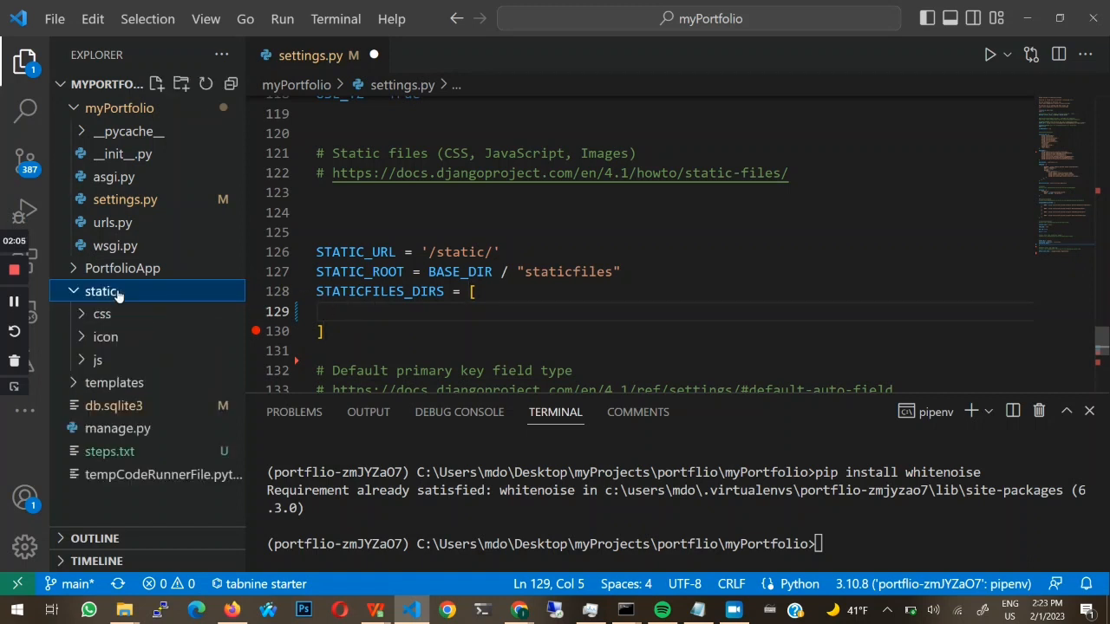
click(99, 291)
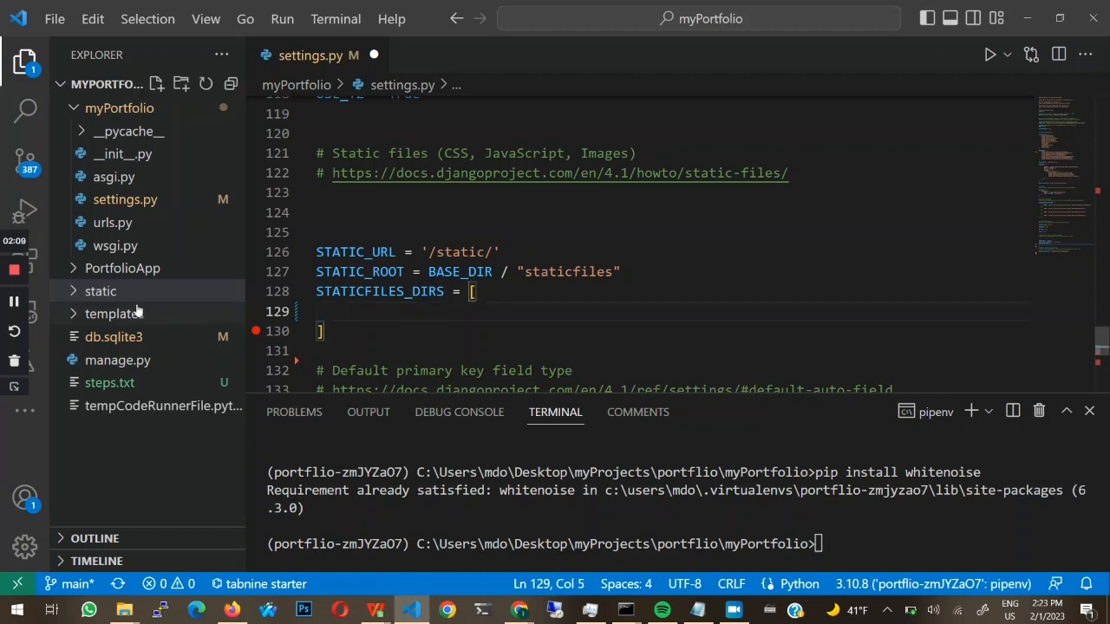
click(101, 292)
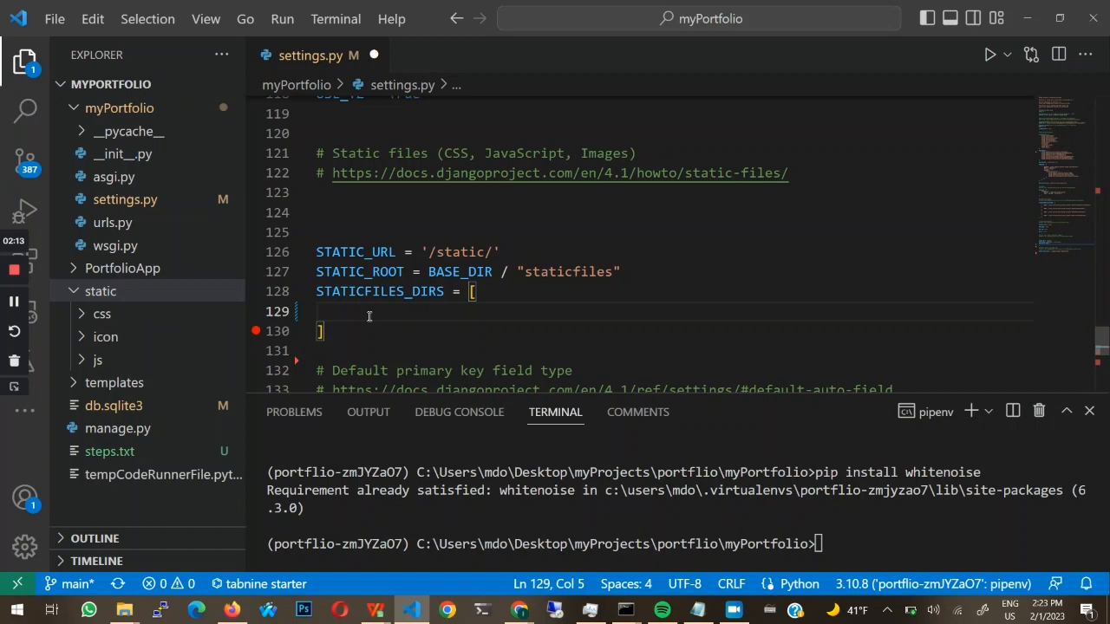
text(os)
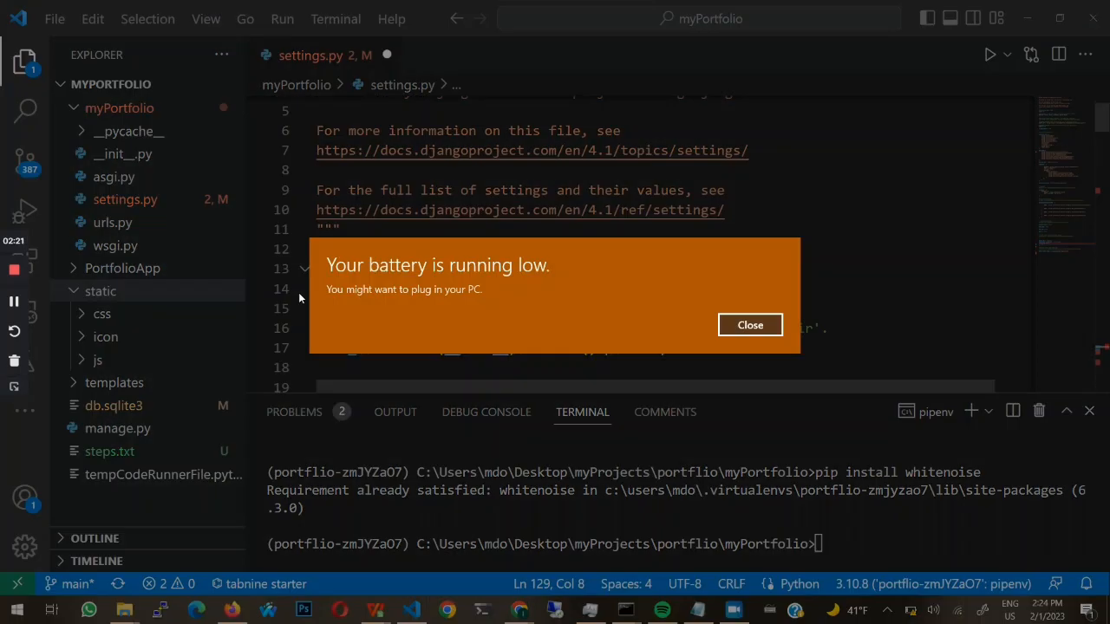
Dismiss the low battery warning before adding import os at the top of settings.py.
click(749, 324)
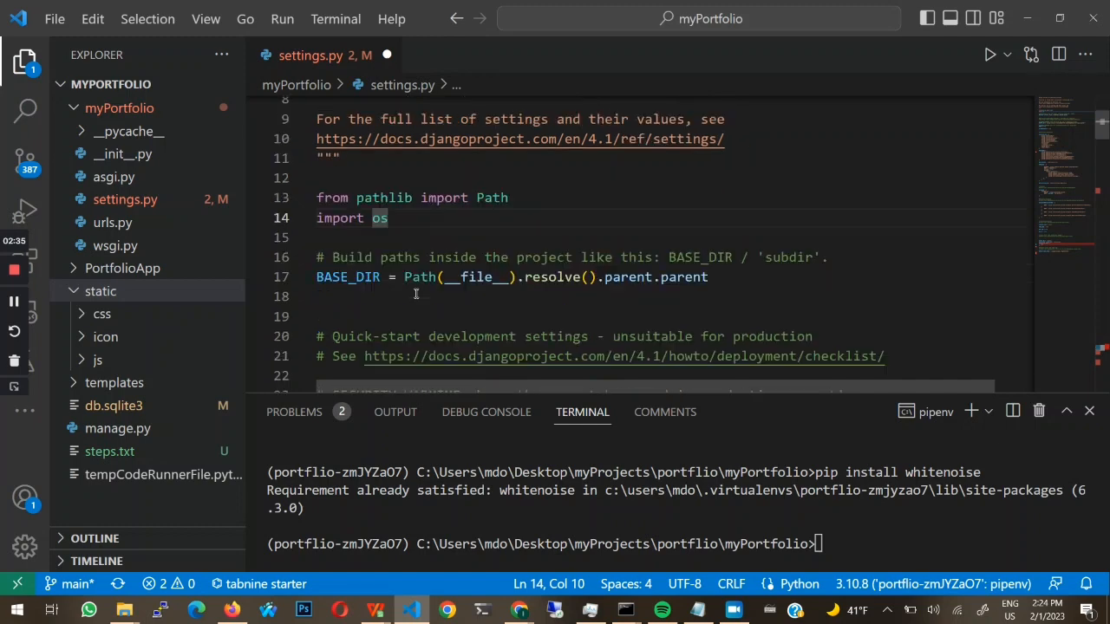
Fill STATICFILES_DIRS with os.path.join(BASE_DIR, "static") as its single entry.
scroll(down, 3)
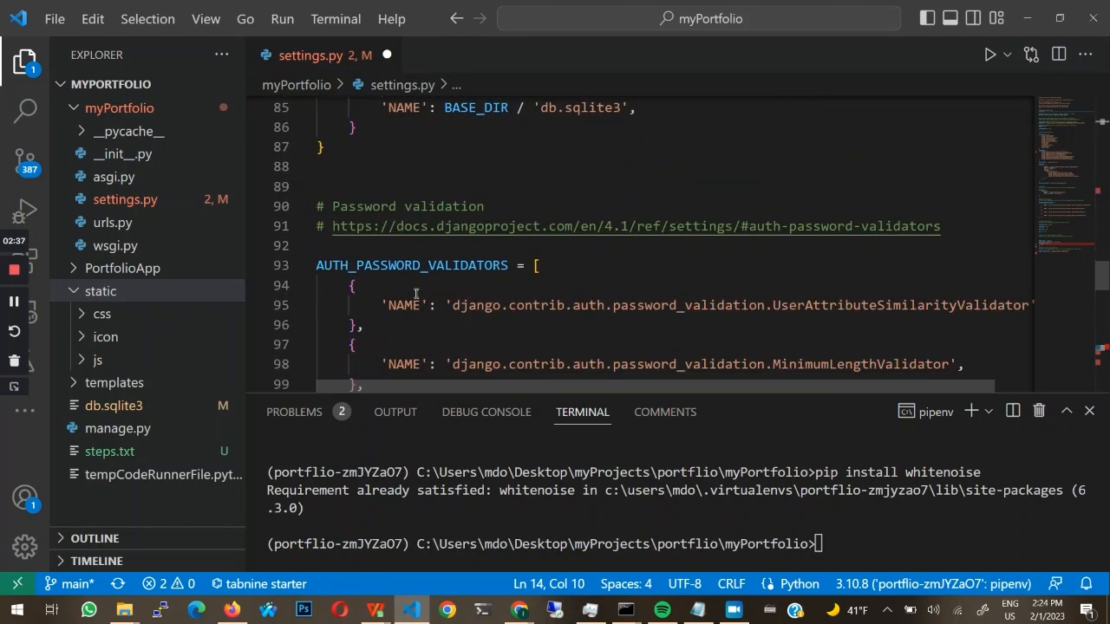
scroll(down, 3)
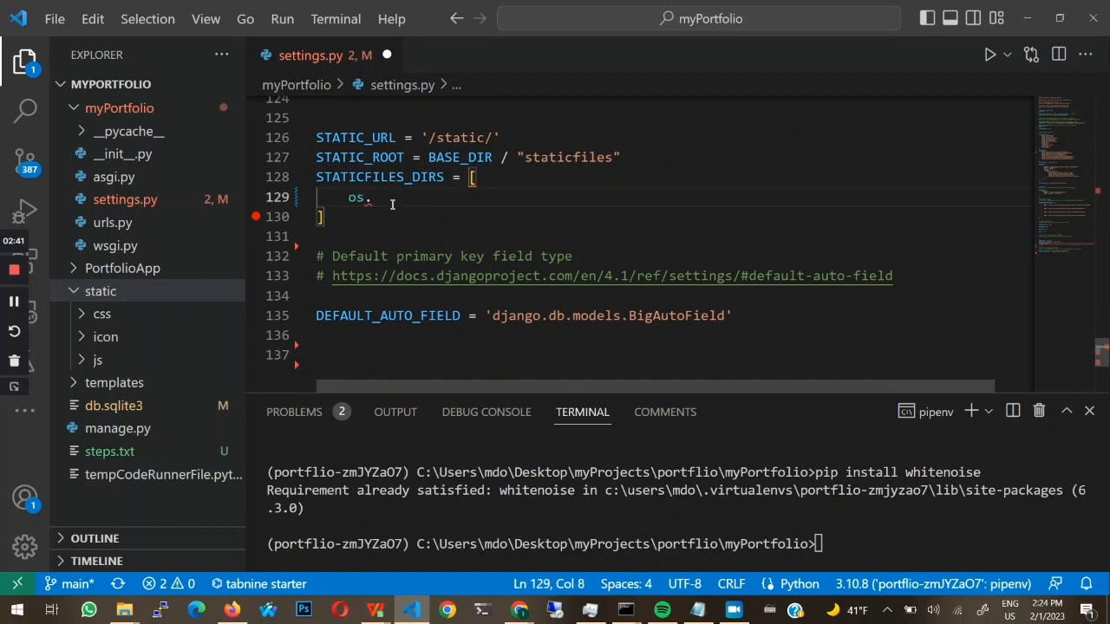
text(path.joi)
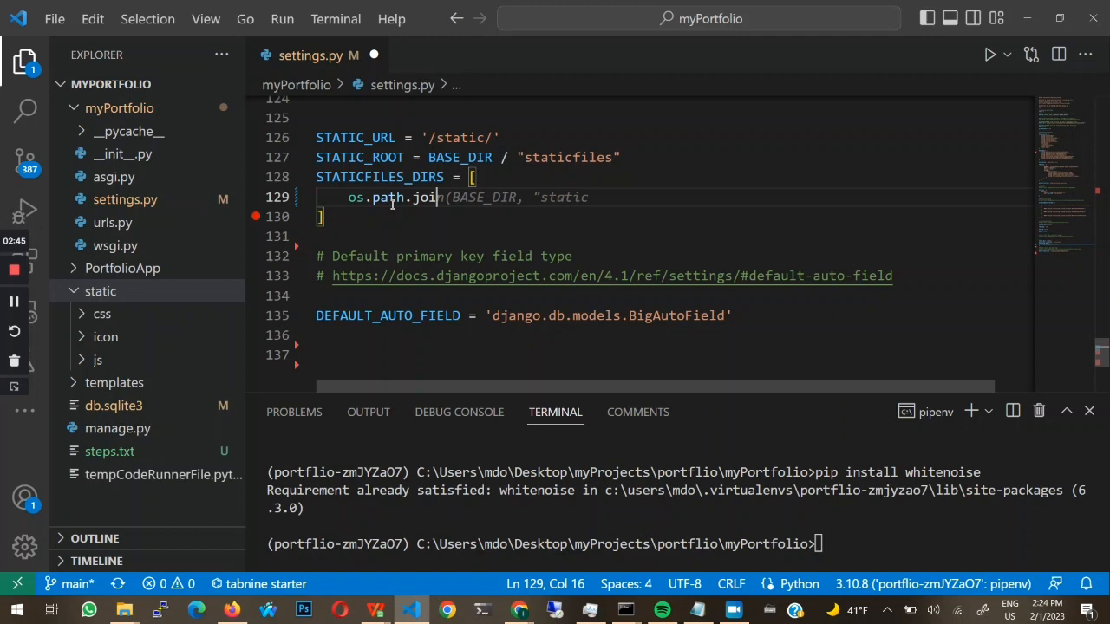
text((BASE_DIR, "static)
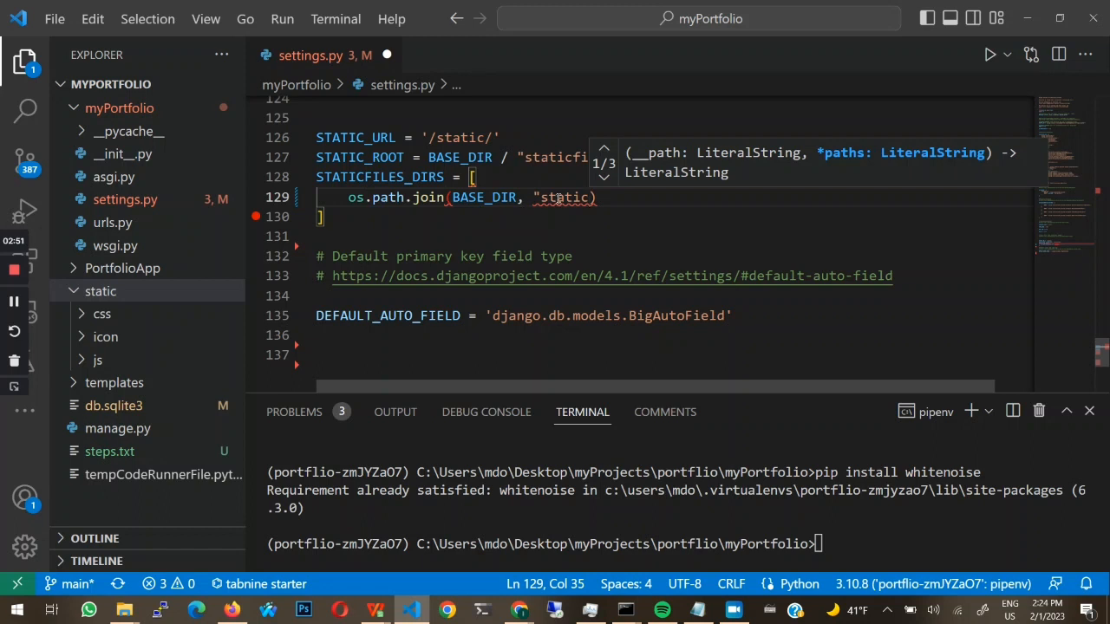
text(")
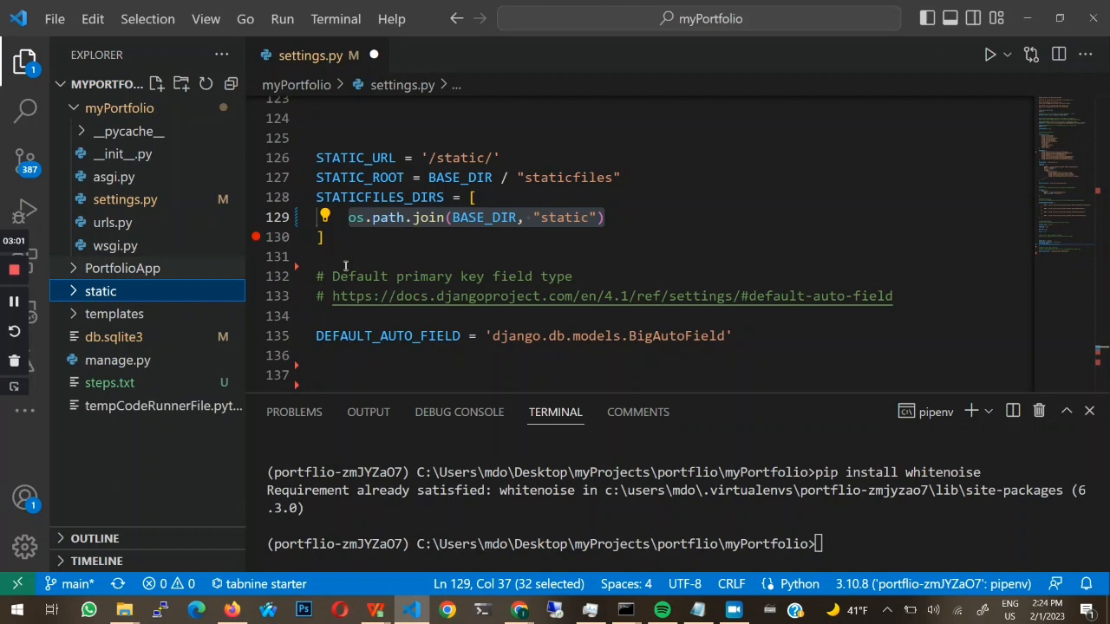
click(564, 216)
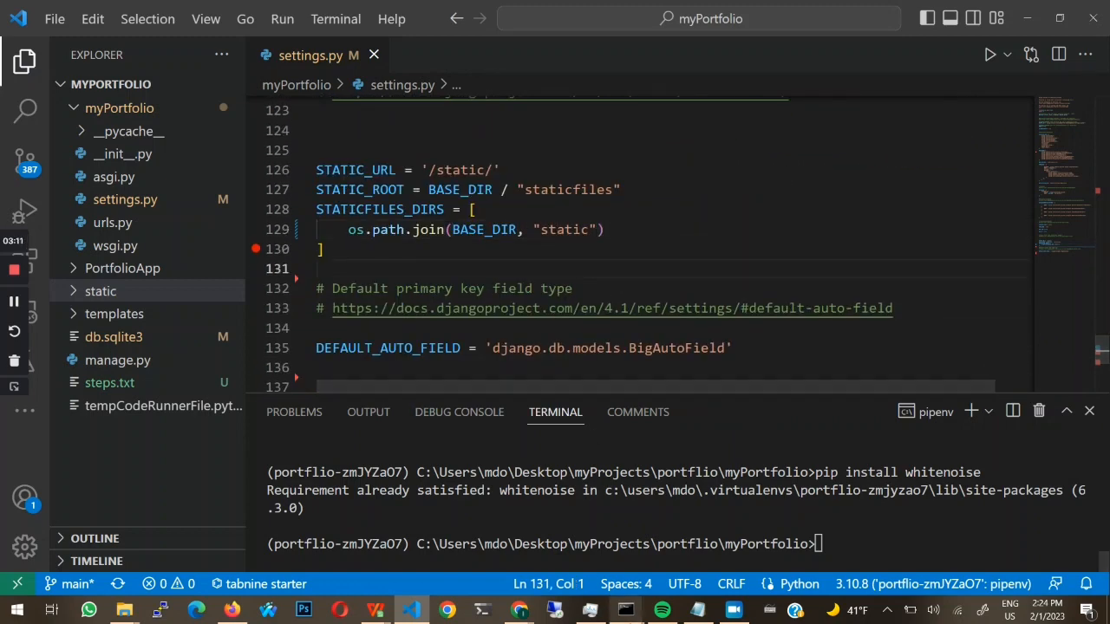
click(697, 608)
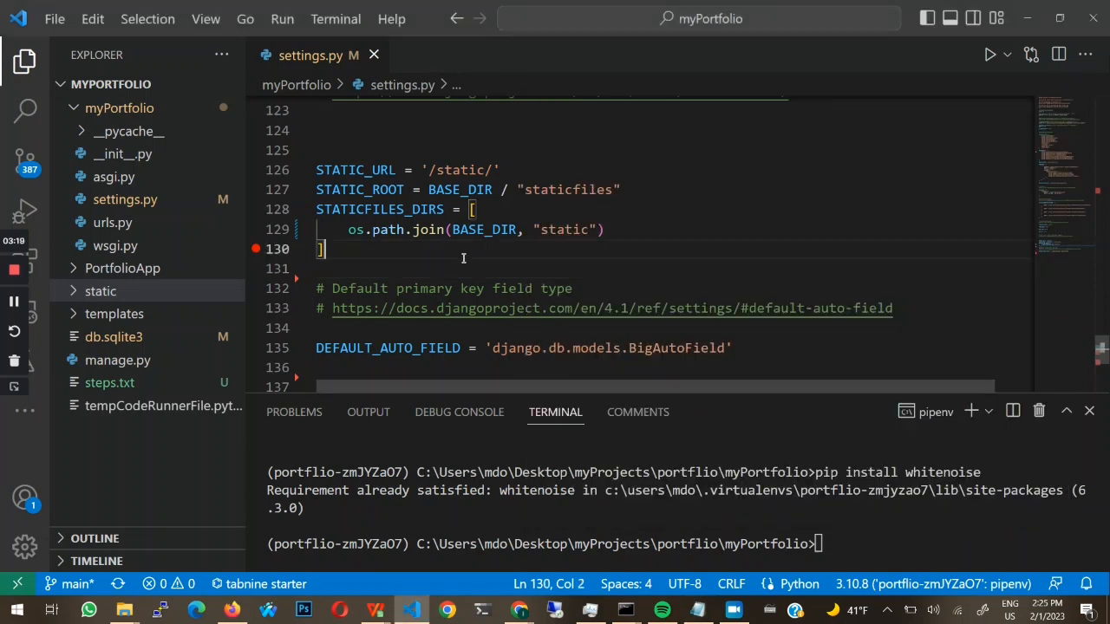
Set STATICFILES_STORAGE to "whitenoise.storage.CompressedManifestStaticFilesStorage" below STATICFILES_DIRS.
text(STATICFILES_STORAGE = "whitenoise.storage.CompressedManifestStaticFilesStorage")
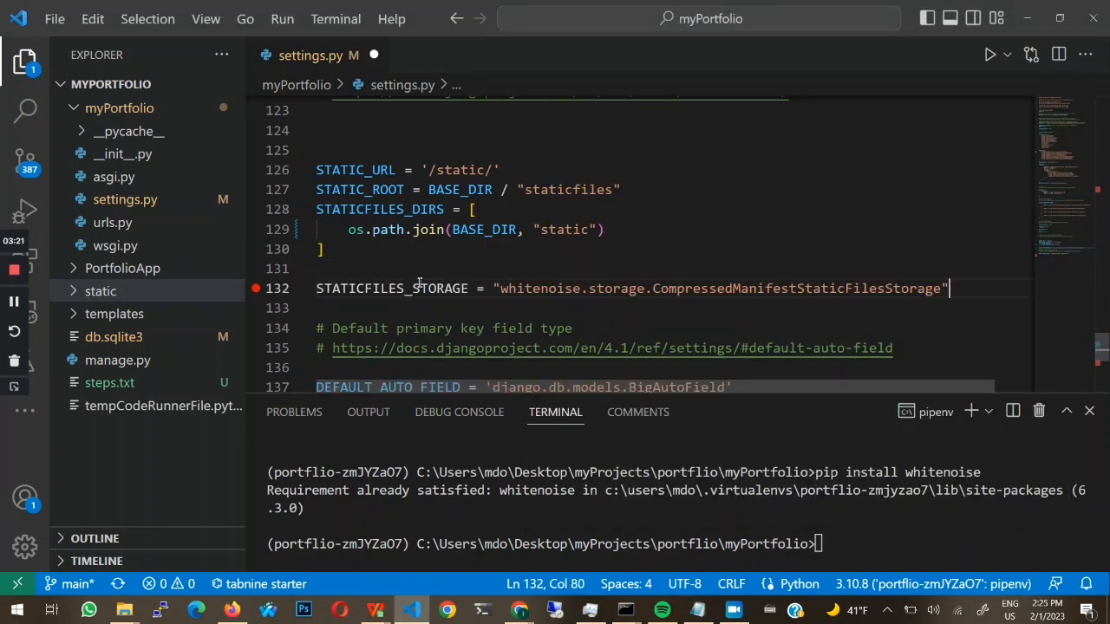
key(Enter)
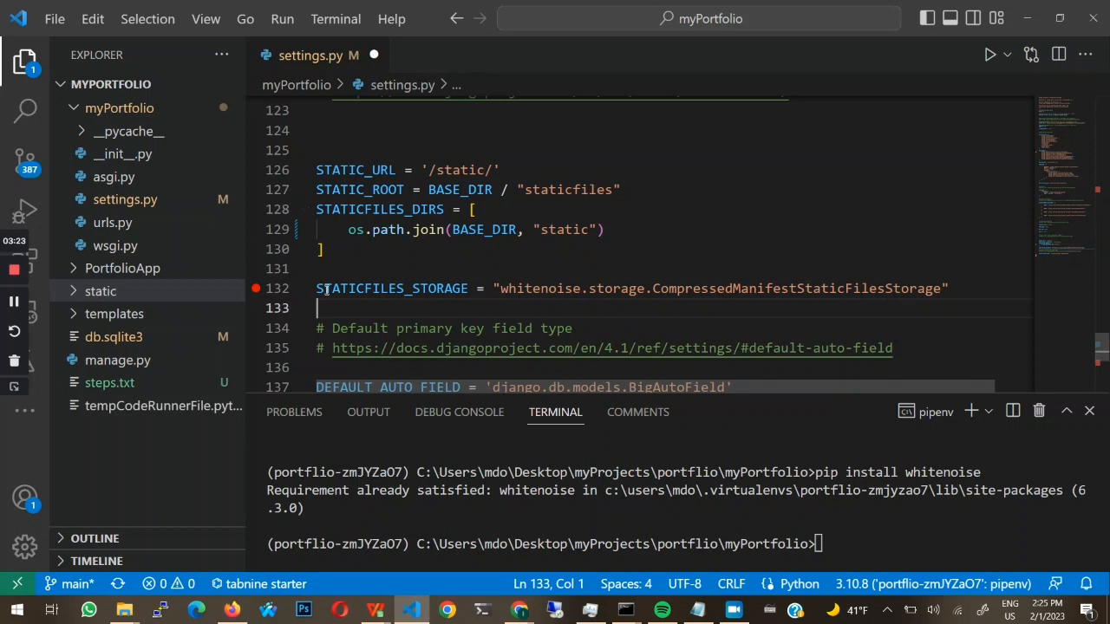
mouse_move(516, 300)
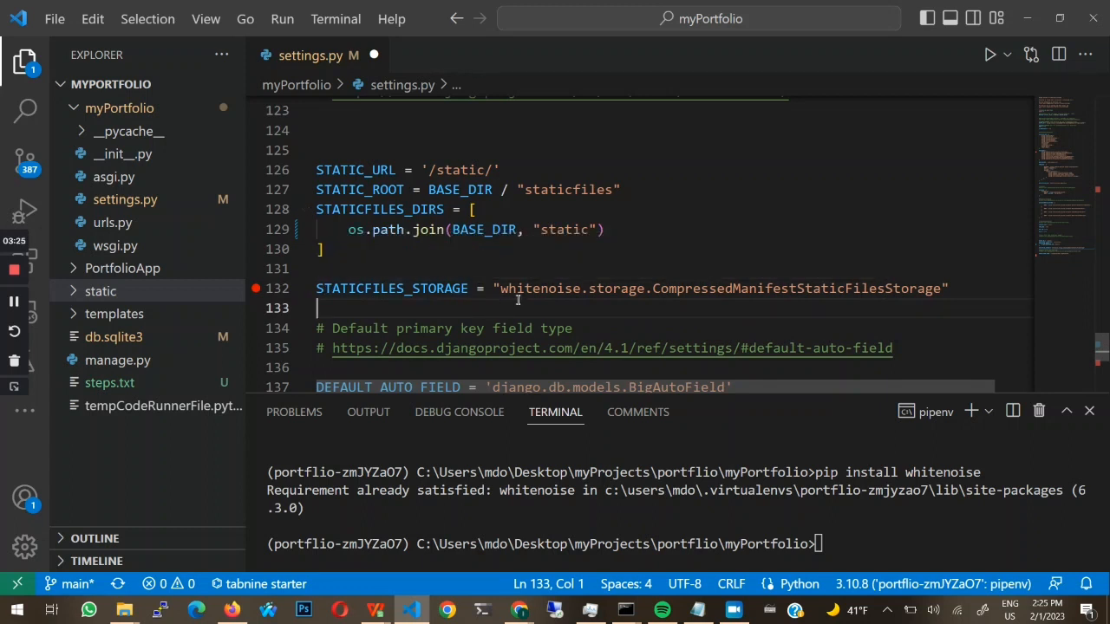
mouse_move(632, 307)
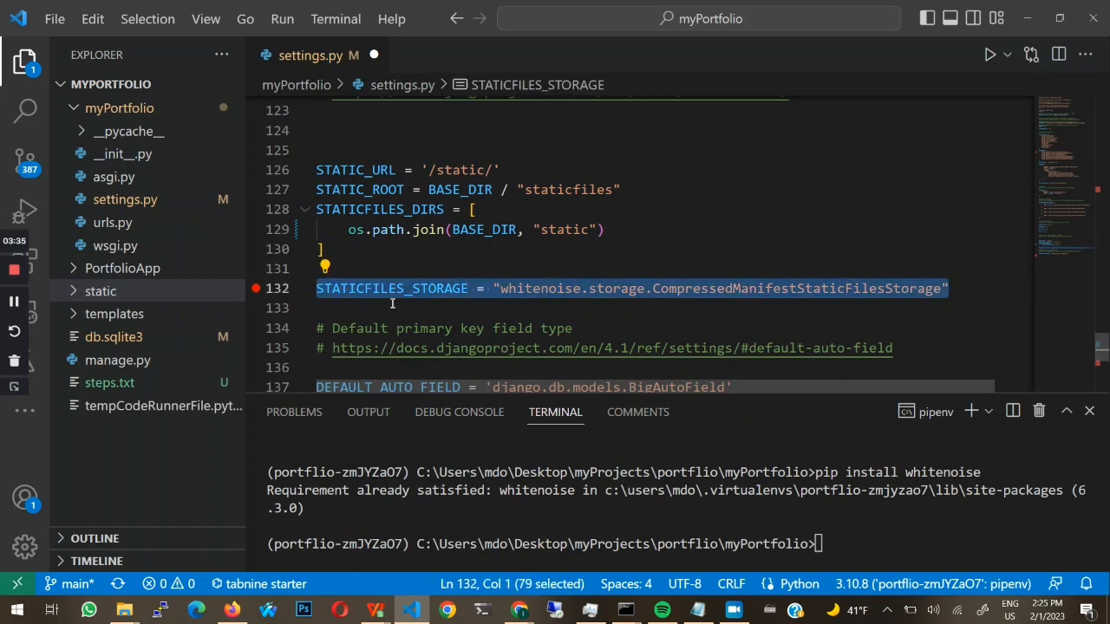
click(652, 307)
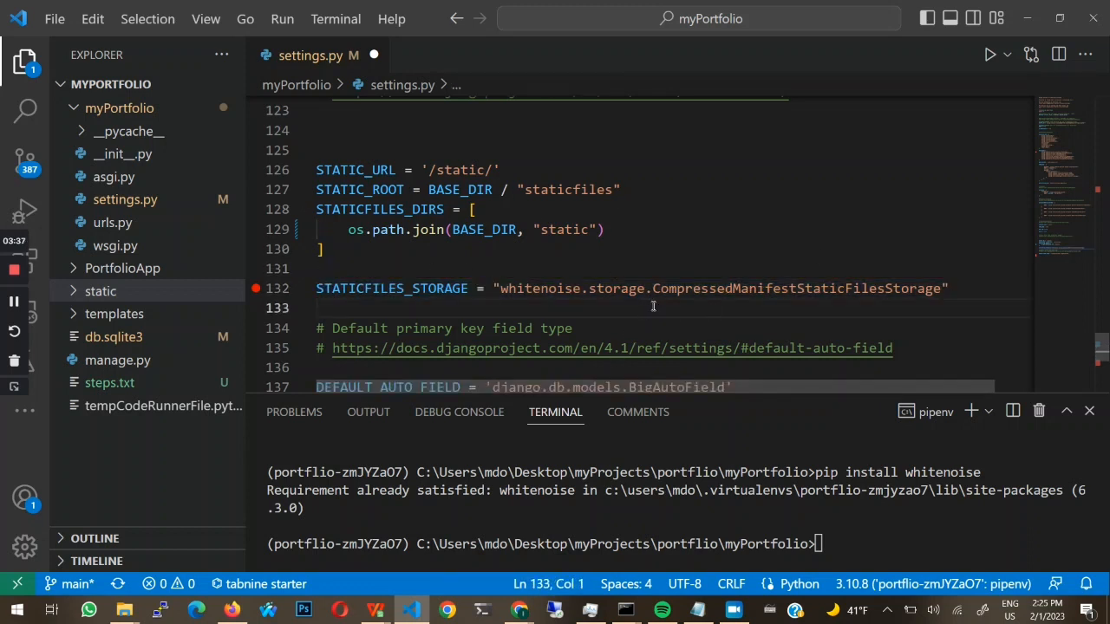
mouse_move(690, 606)
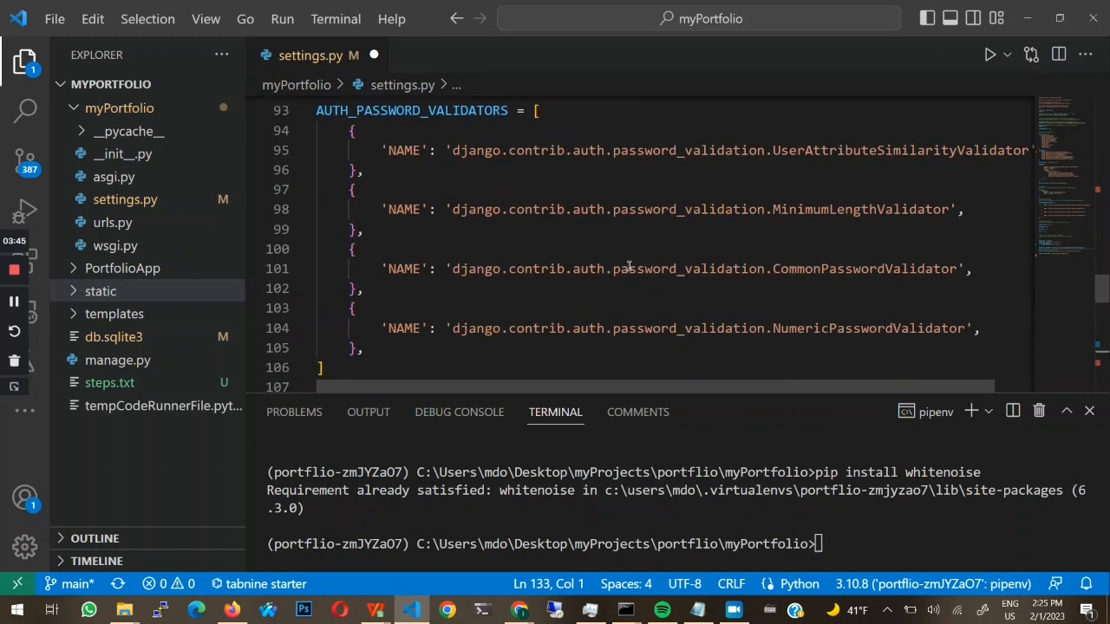
Insert "whitenoise.middleware.WhiteNoiseMiddleware", into MIDDLEWARE right after SecurityMiddleware.
scroll(up, 3)
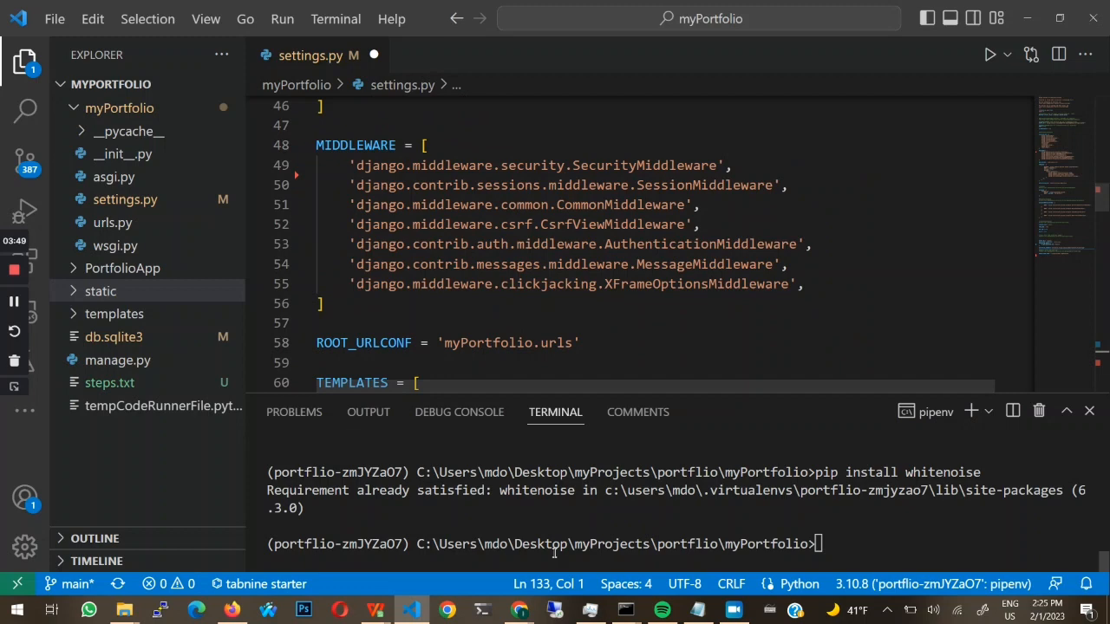
mouse_move(690, 608)
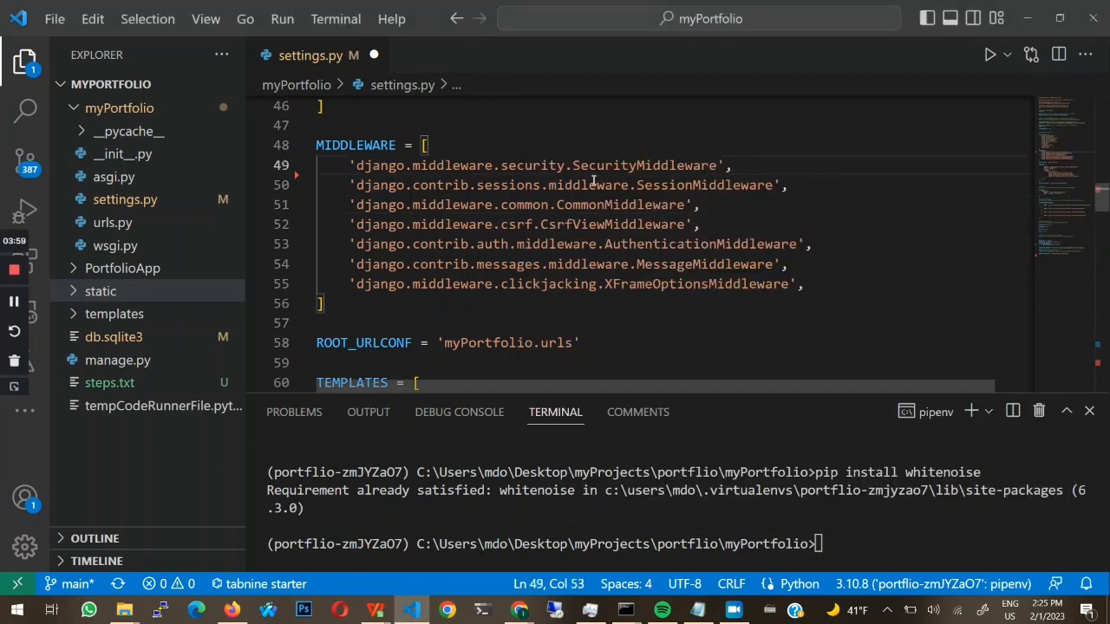
key(Enter)
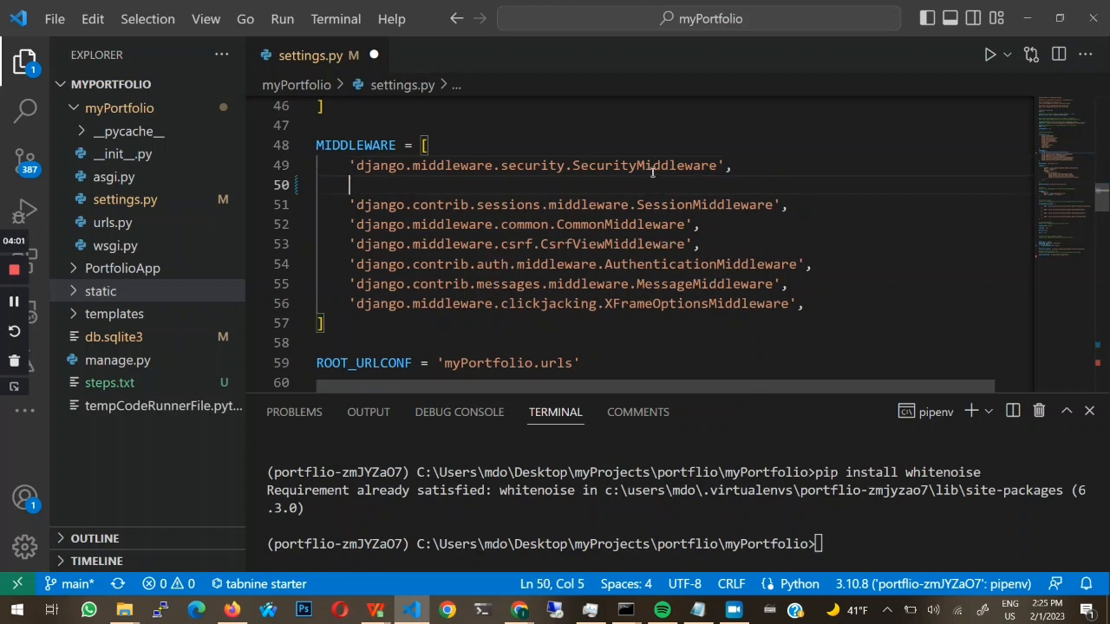
mouse_move(600, 176)
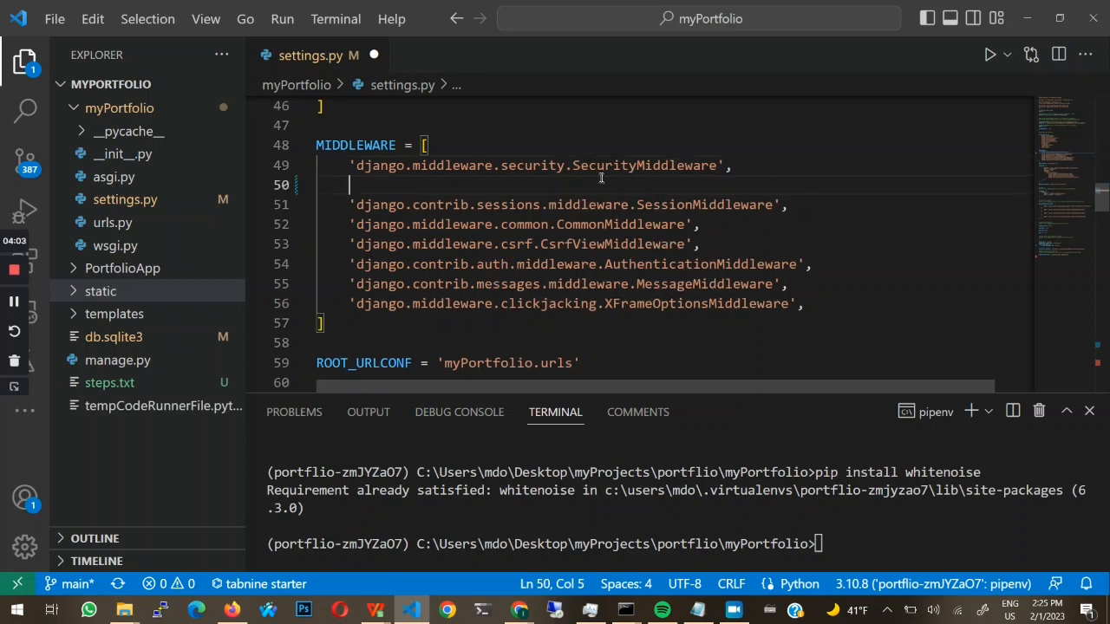
text("whitenoise.middleware.WhiteNoiseMiddleware",)
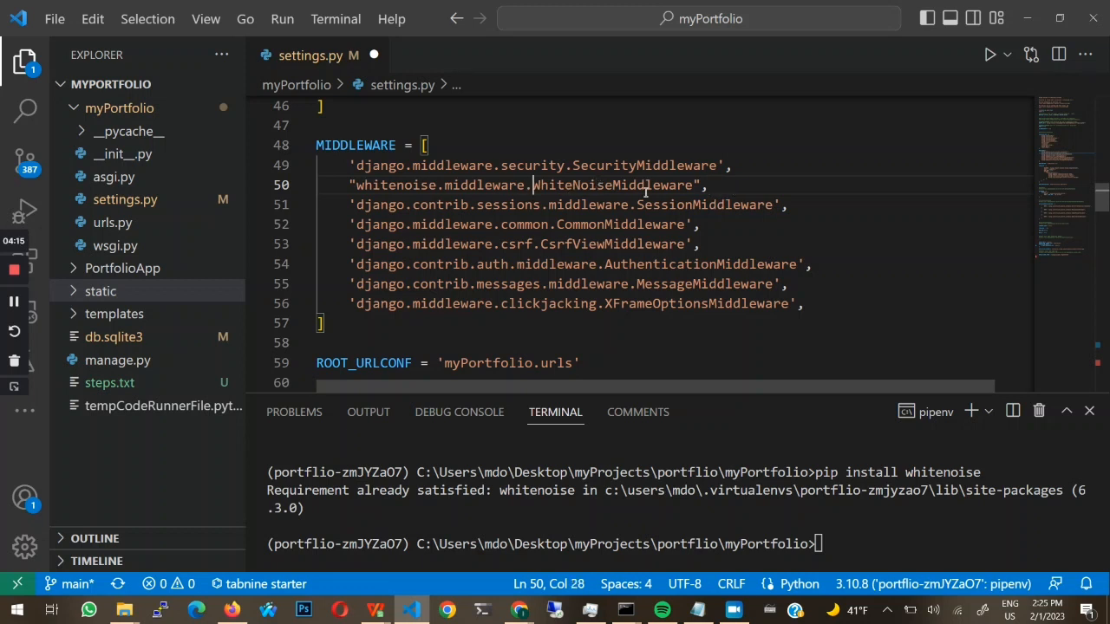
click(720, 184)
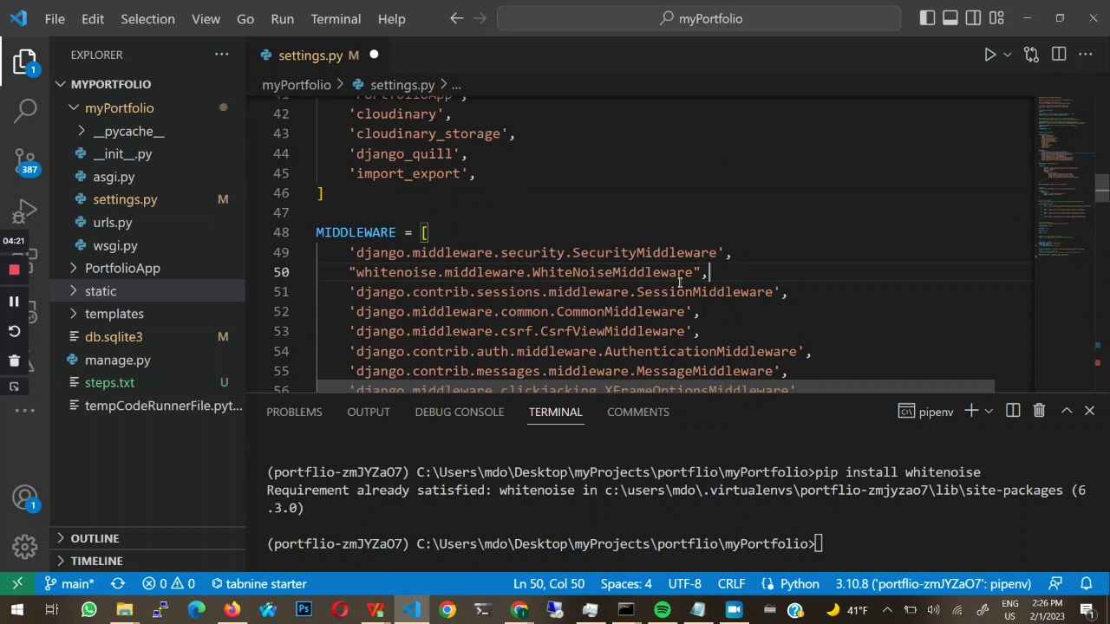
Run python manage.py collectstatic in the terminal, creating the staticfiles folder.
scroll(down, 3)
text(python manag)
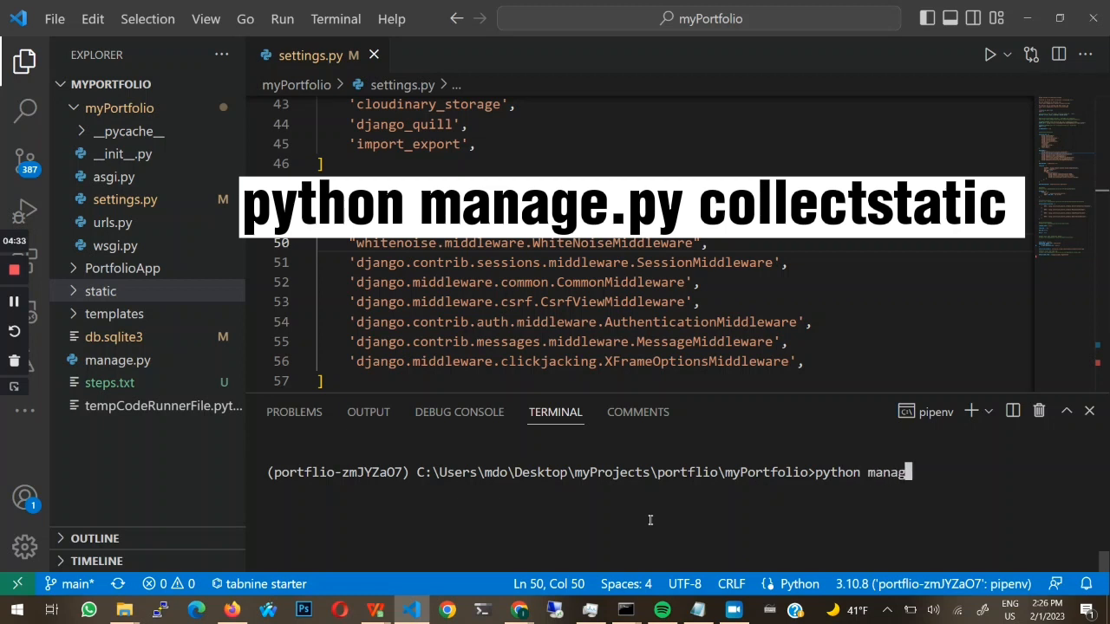
key(Backspace)
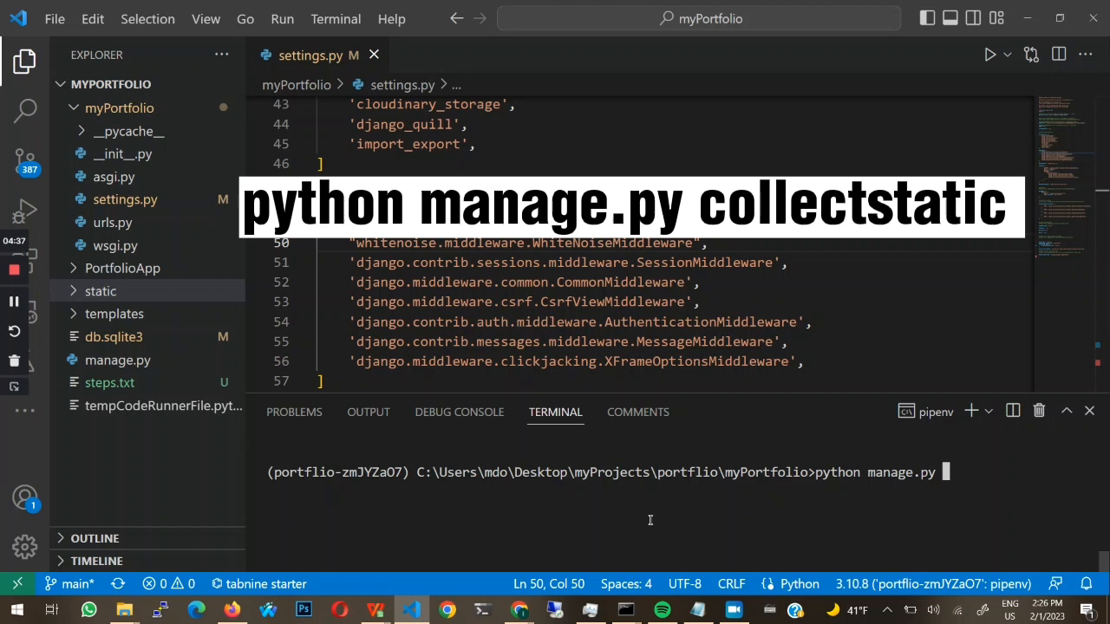
text(collectsta)
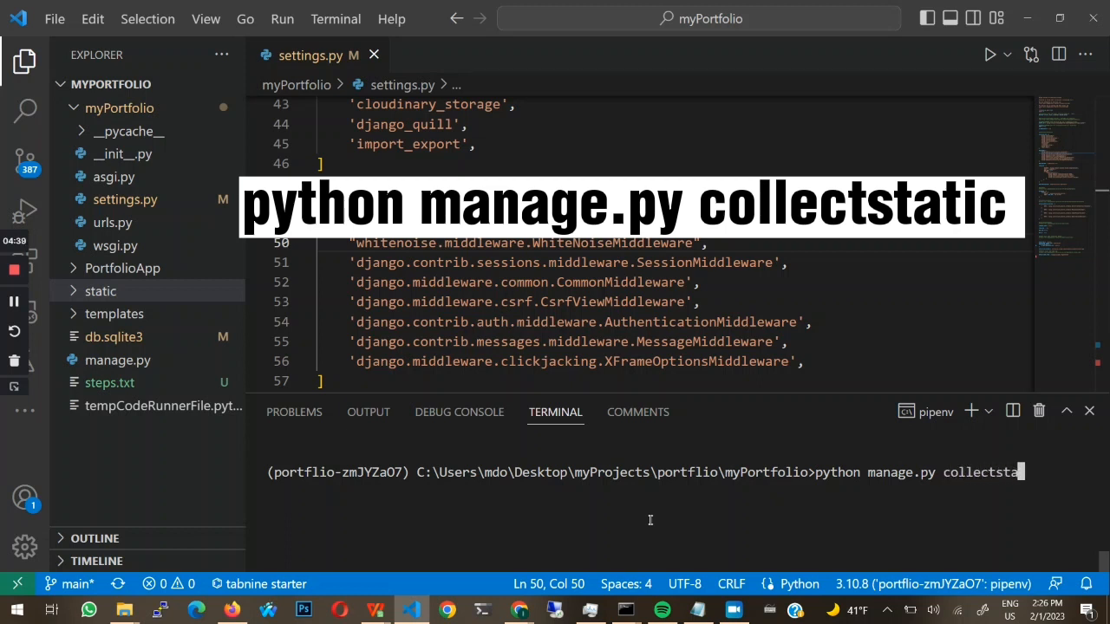
key(Enter)
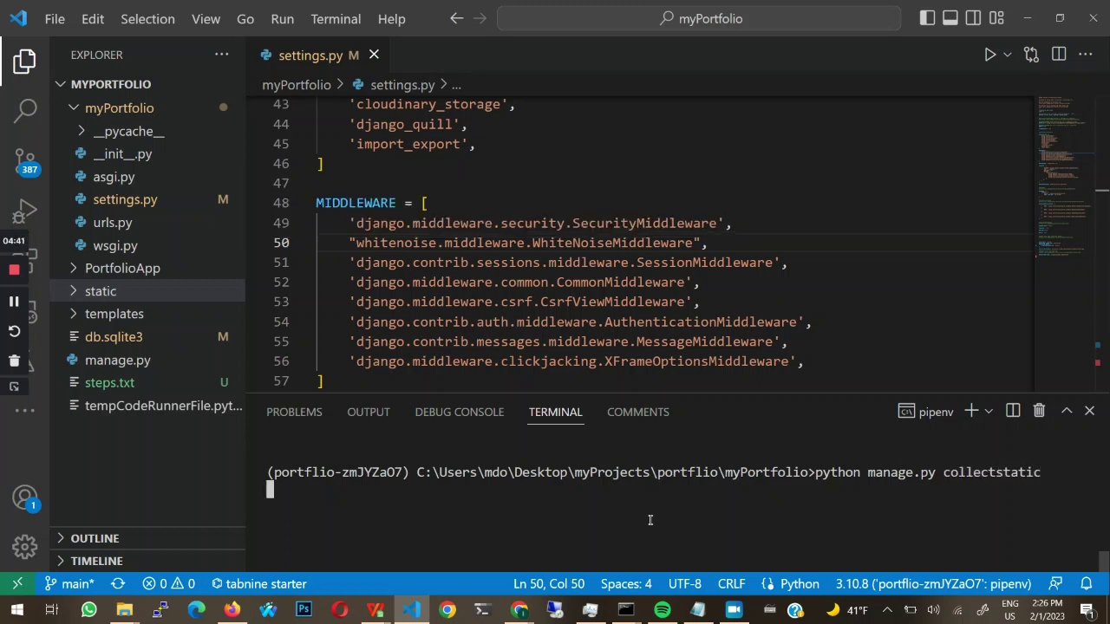
scroll(down, 3)
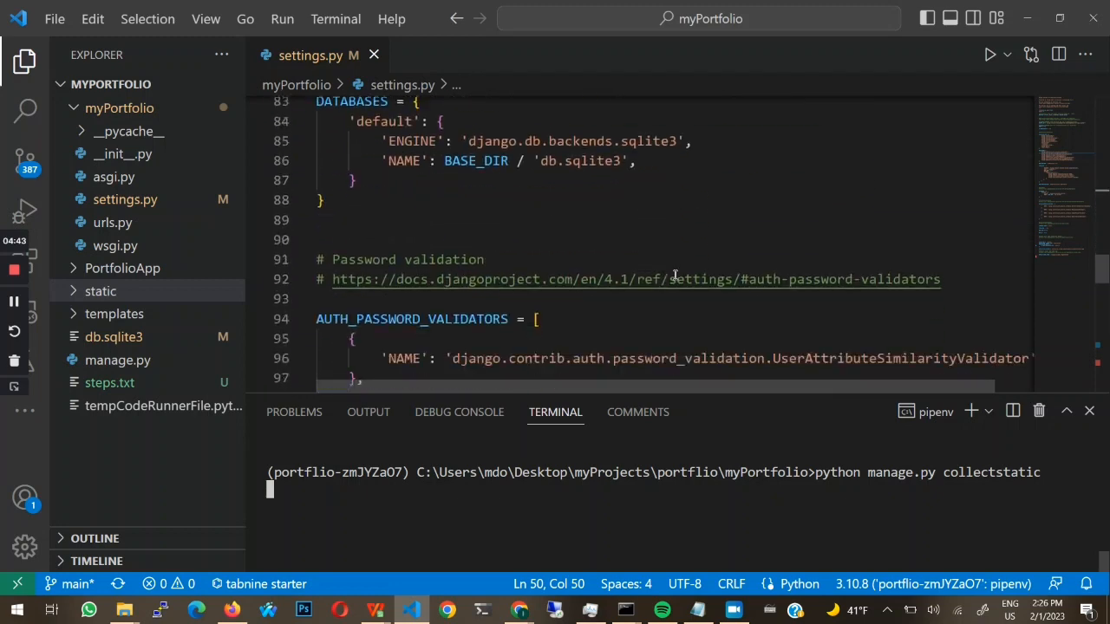
scroll(down, 3)
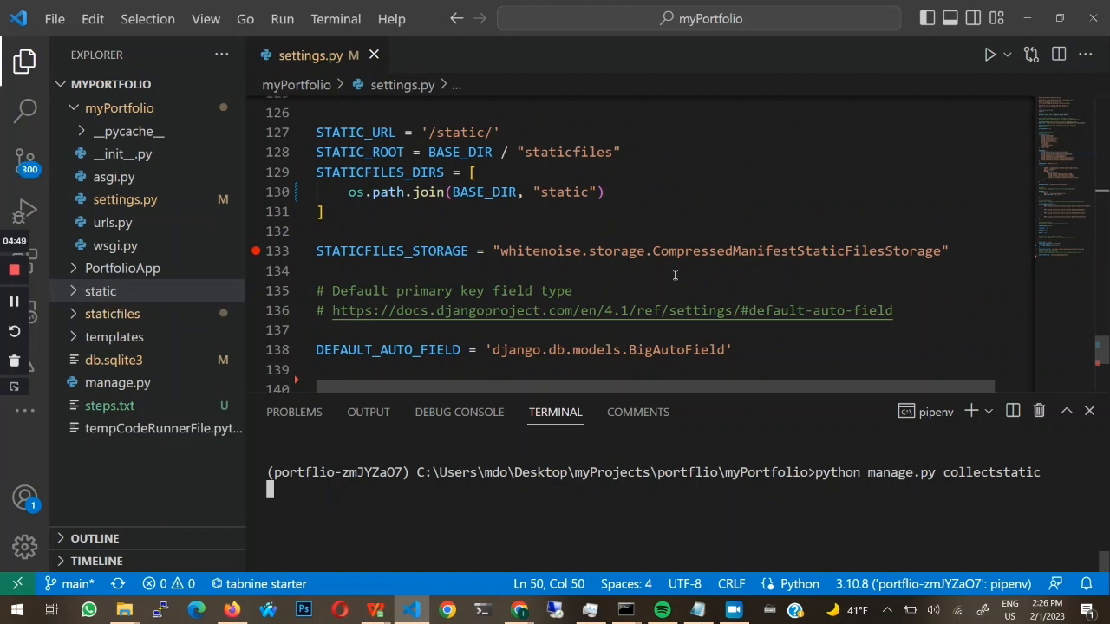
mouse_move(113, 313)
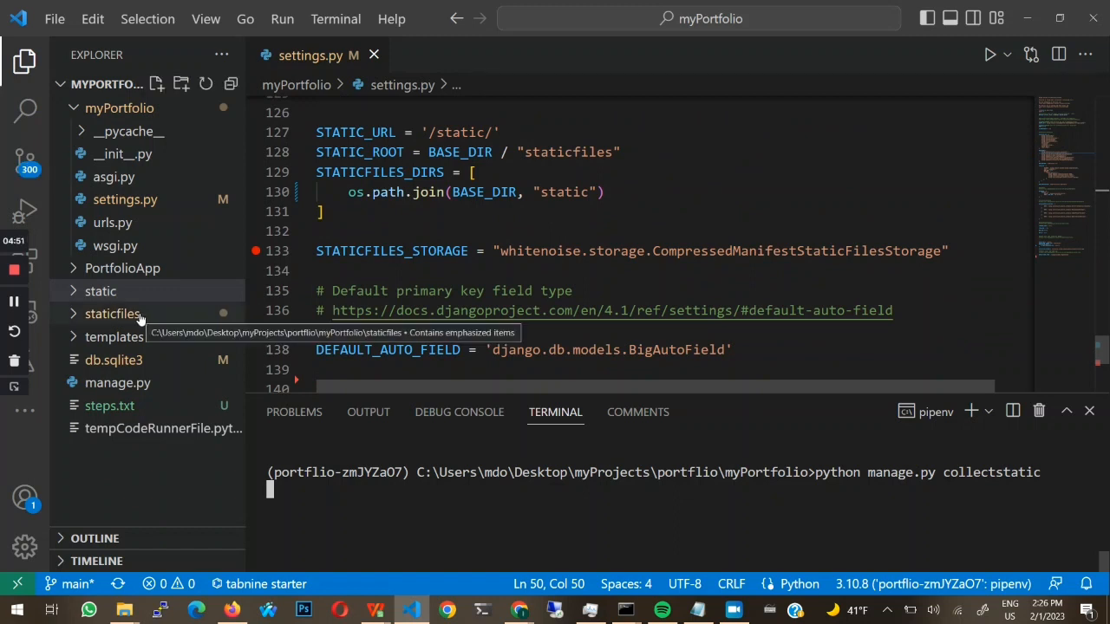
right_click(111, 313)
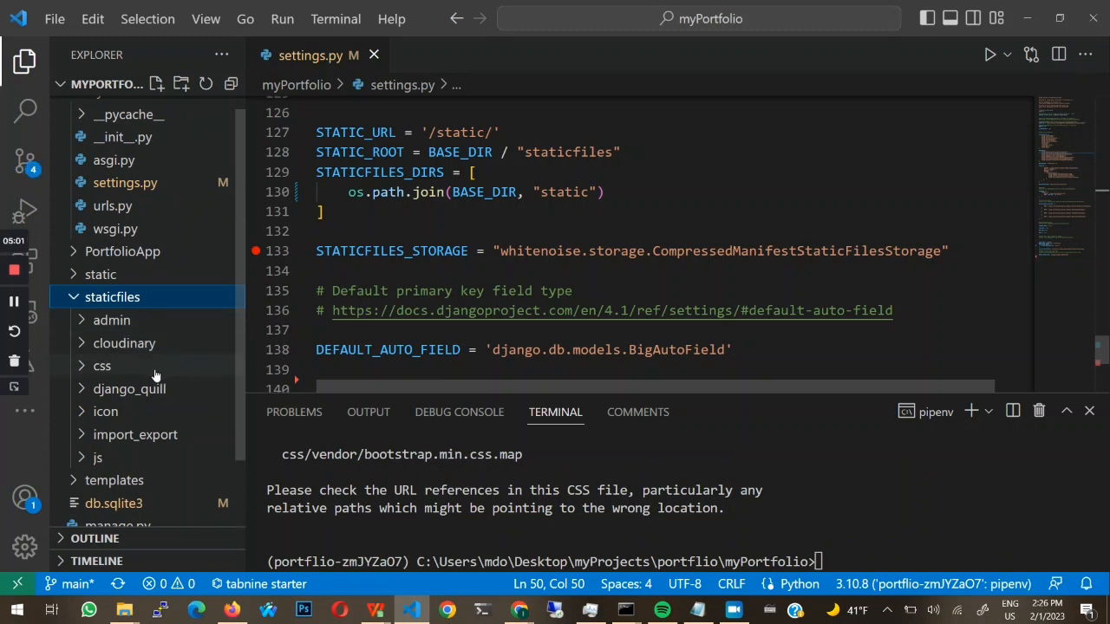
mouse_move(135, 434)
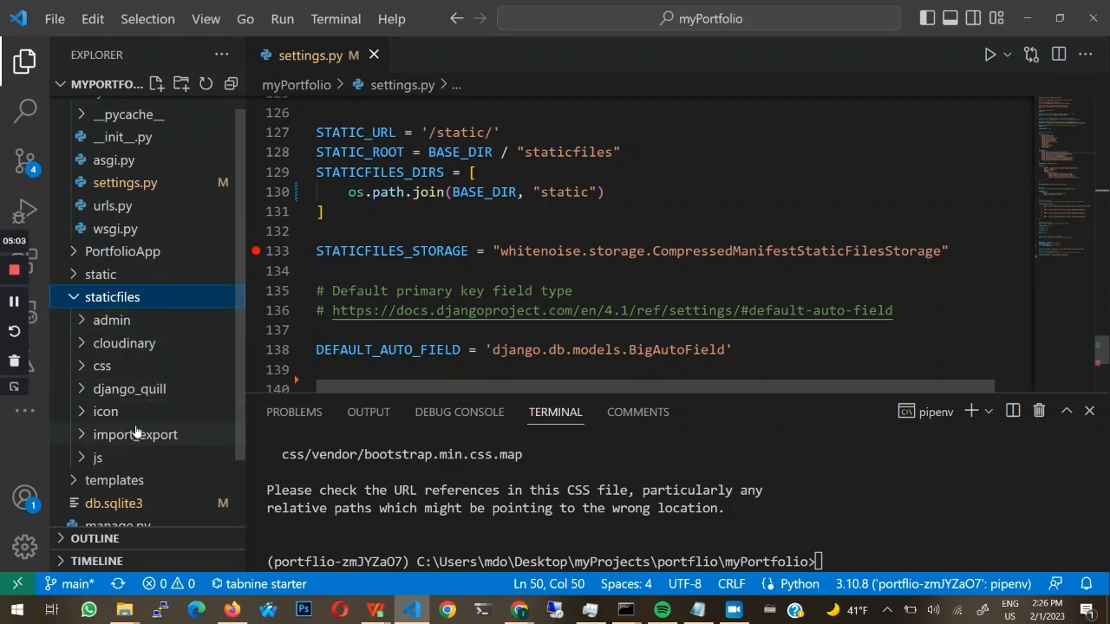
click(135, 433)
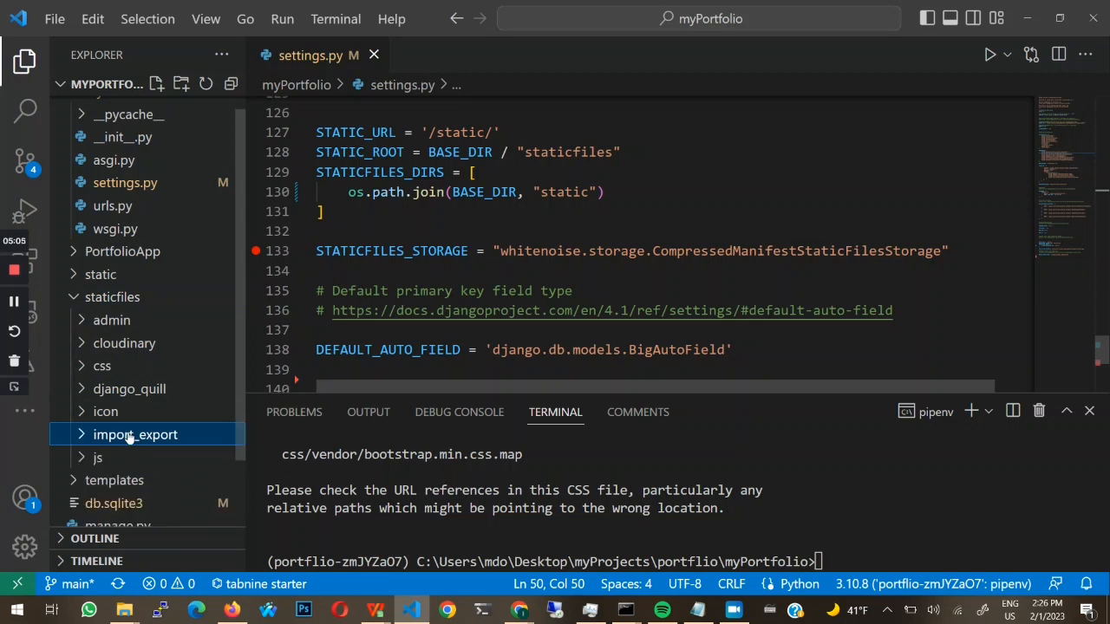
click(113, 296)
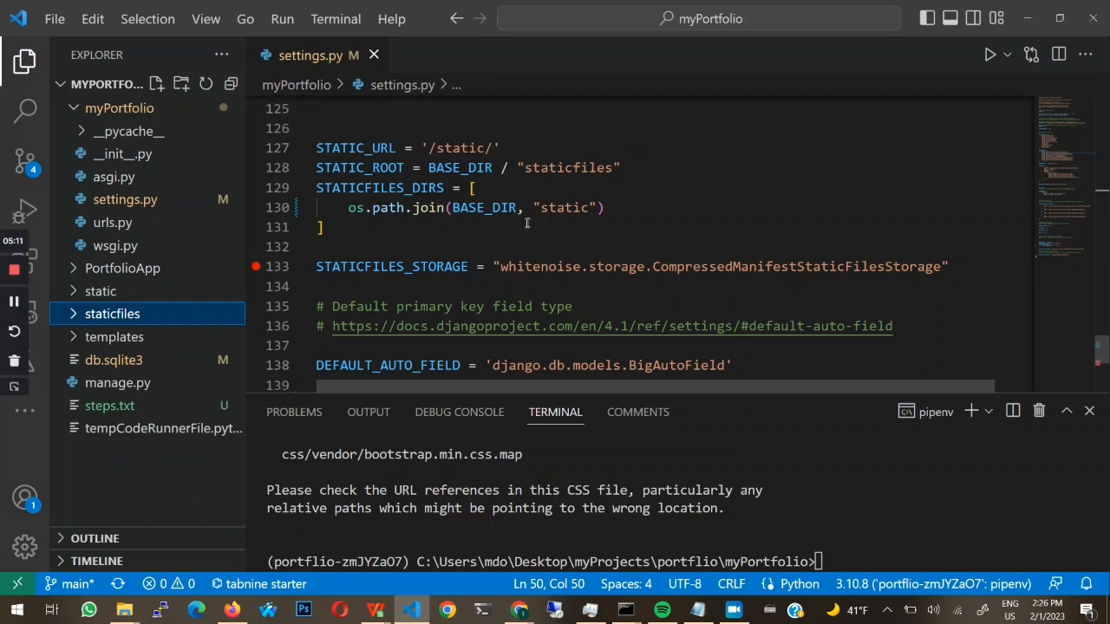
double_click(566, 208)
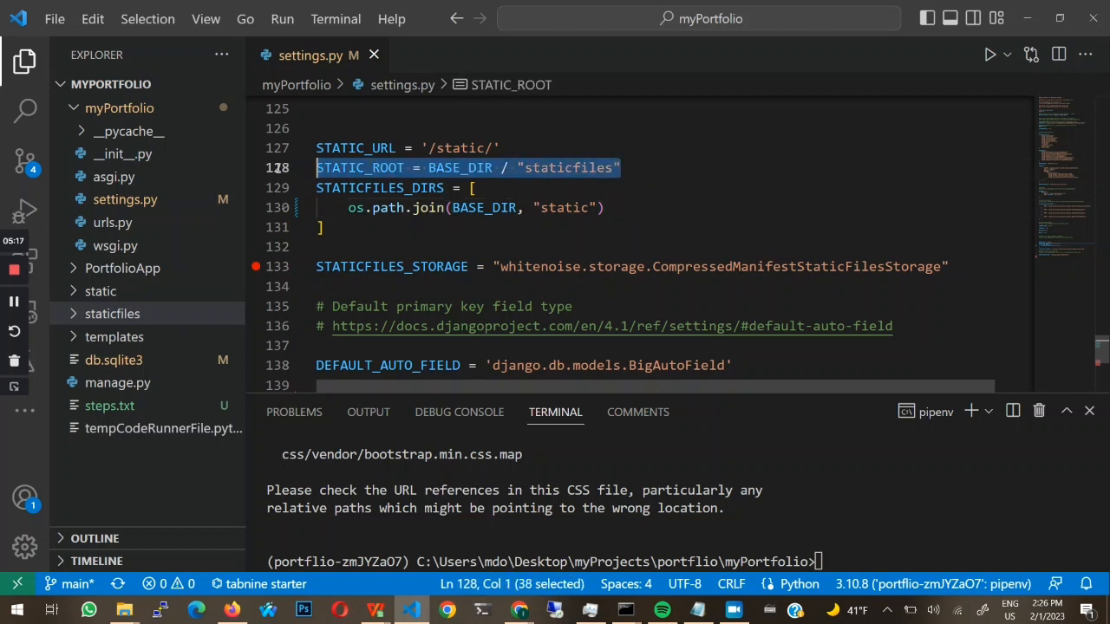
double_click(568, 167)
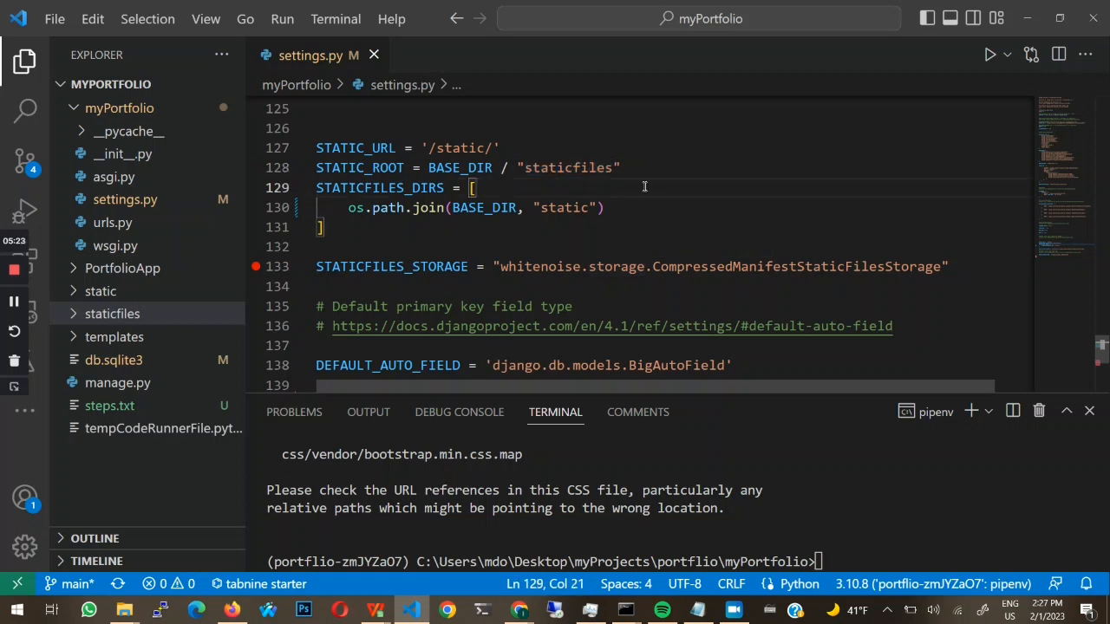
mouse_move(413, 236)
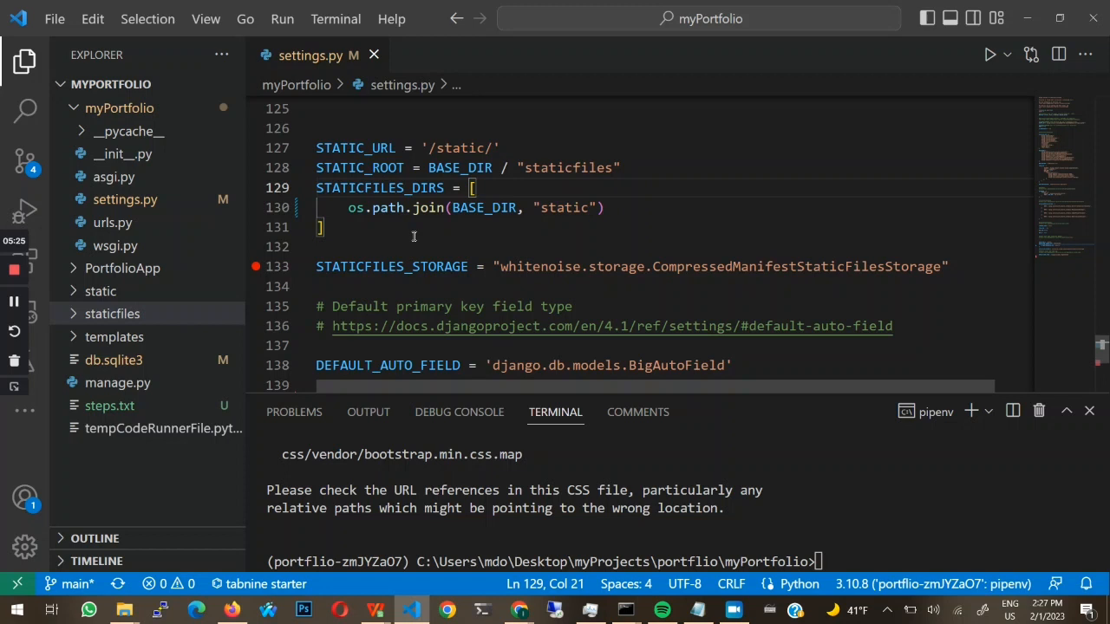
mouse_move(853, 531)
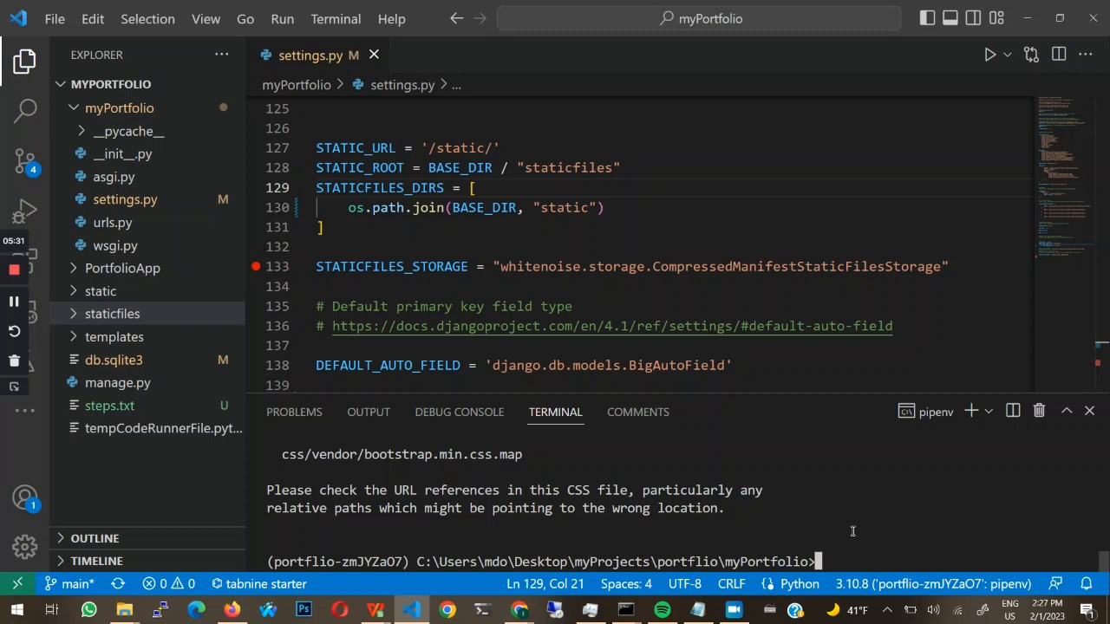
mouse_move(598, 326)
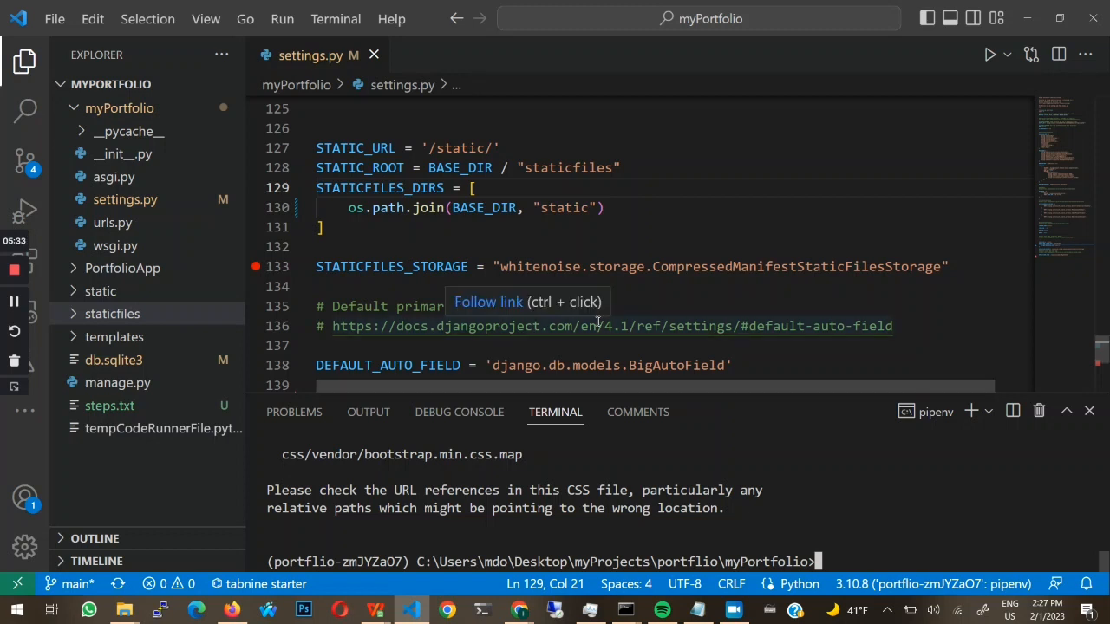